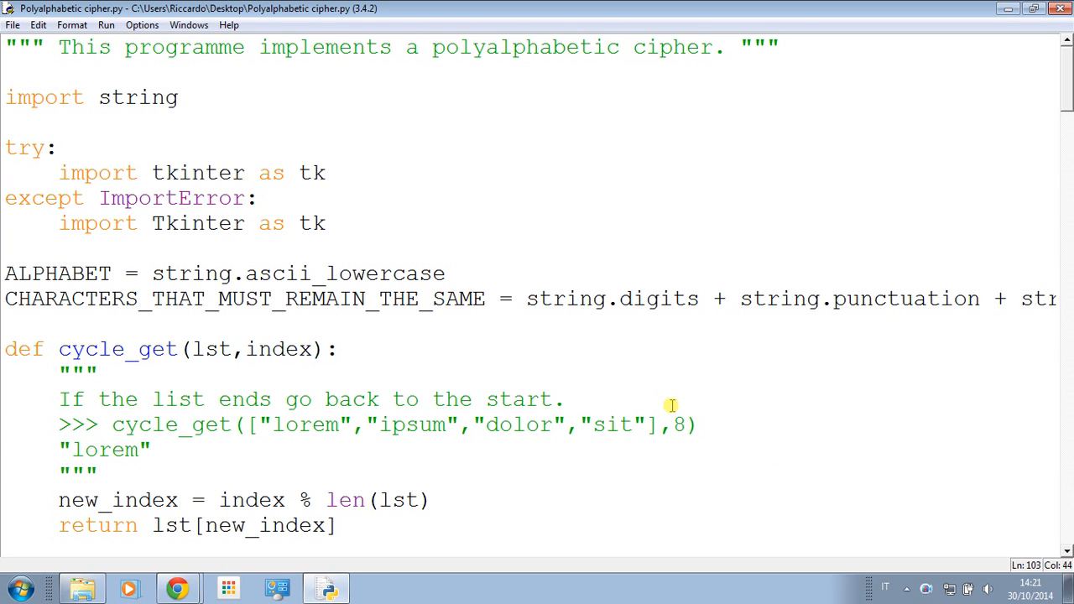
mouse_move(693, 390)
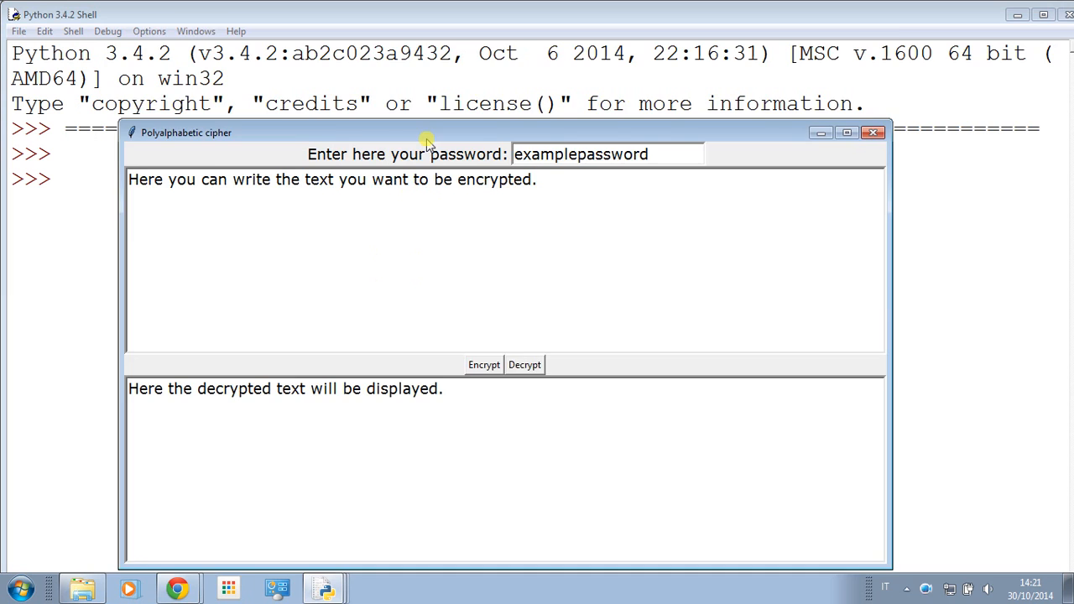
- Maximize the cipher window, encrypt the sample text, and enter 'Hello how are you'
click(847, 132)
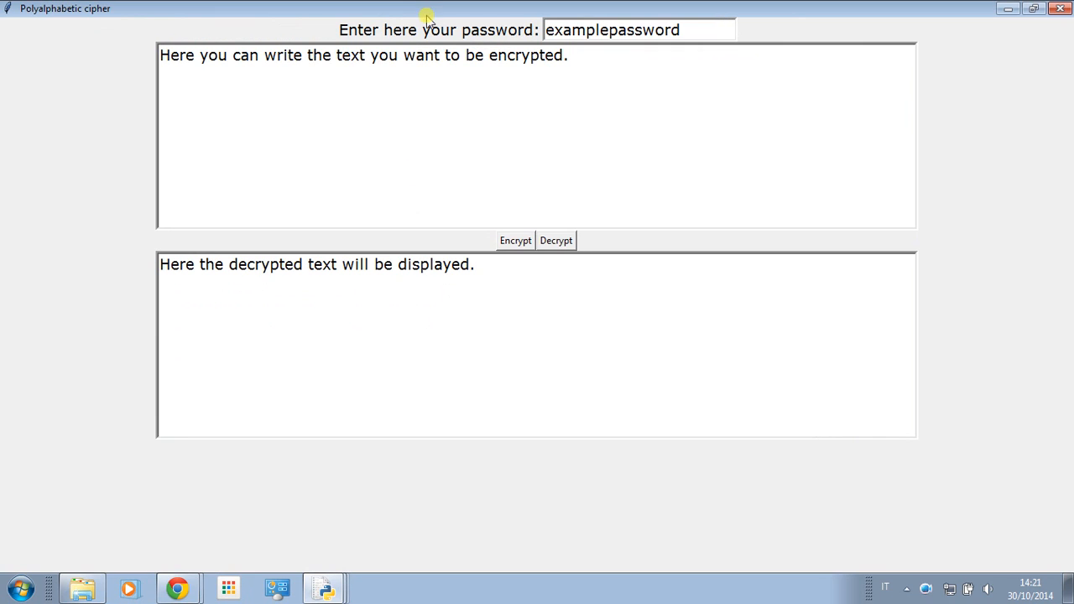
mouse_move(665, 53)
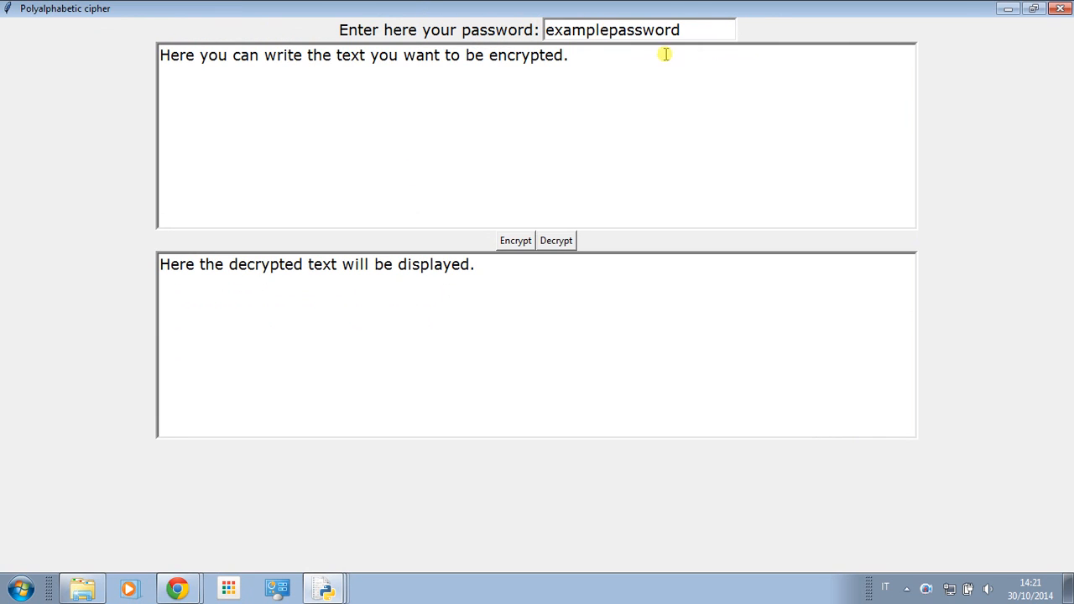
click(516, 241)
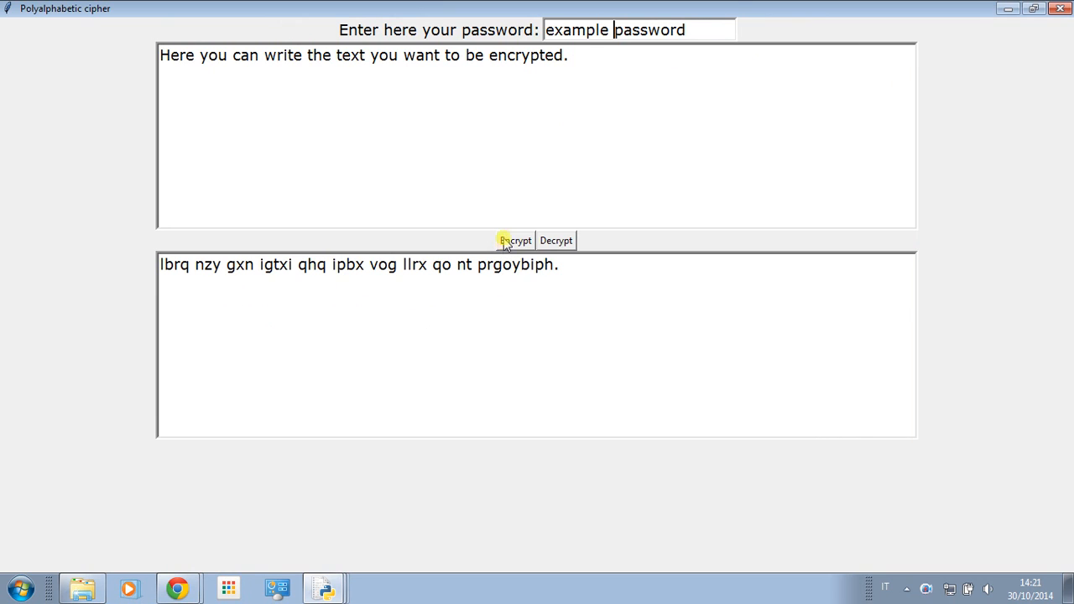
double_click(577, 30)
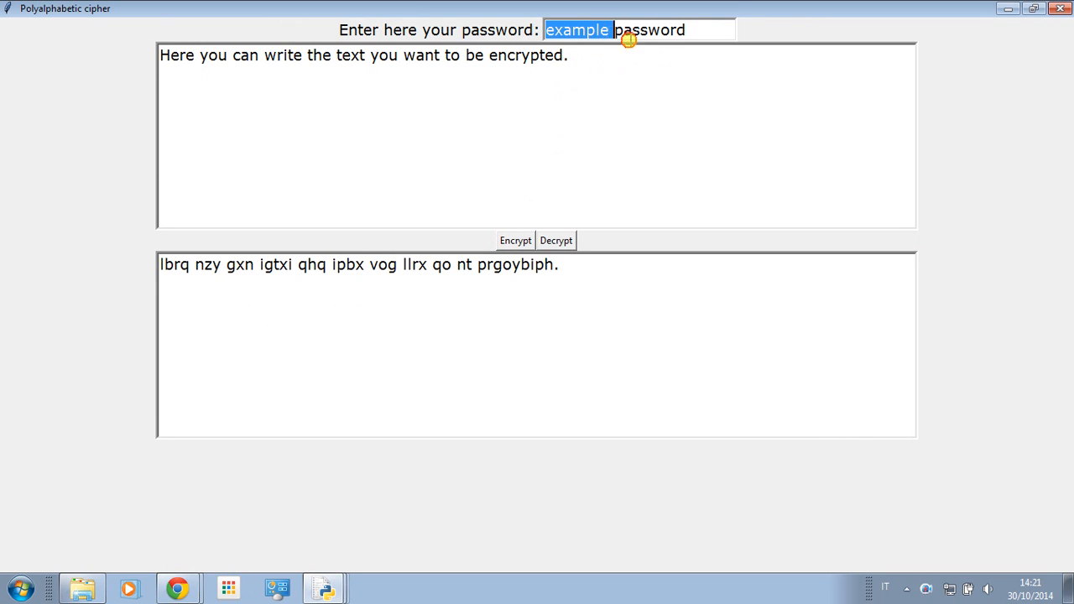
mouse_move(321, 60)
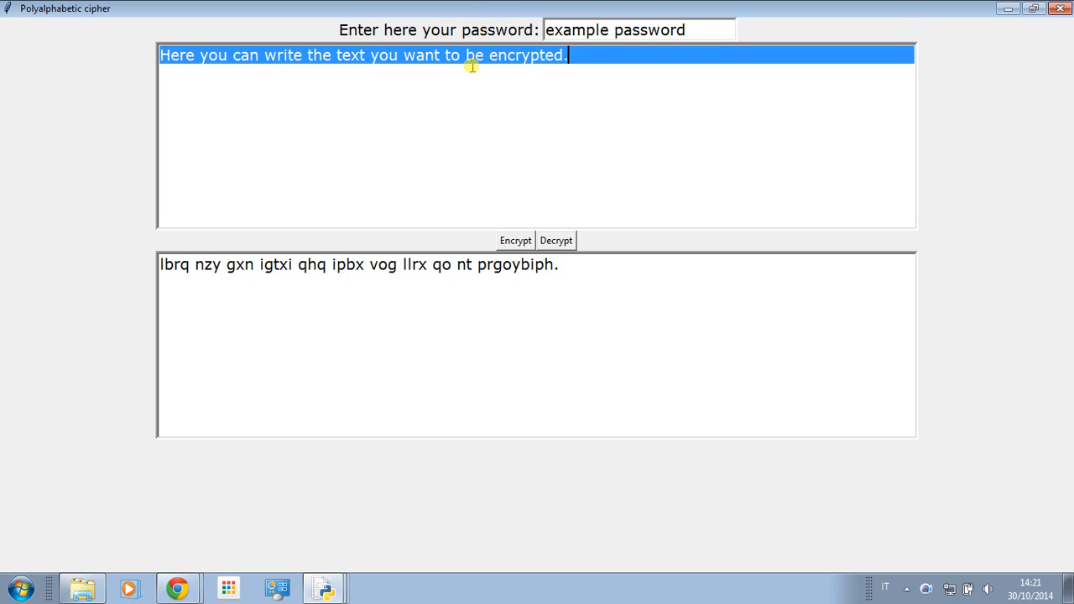
text(Hello)
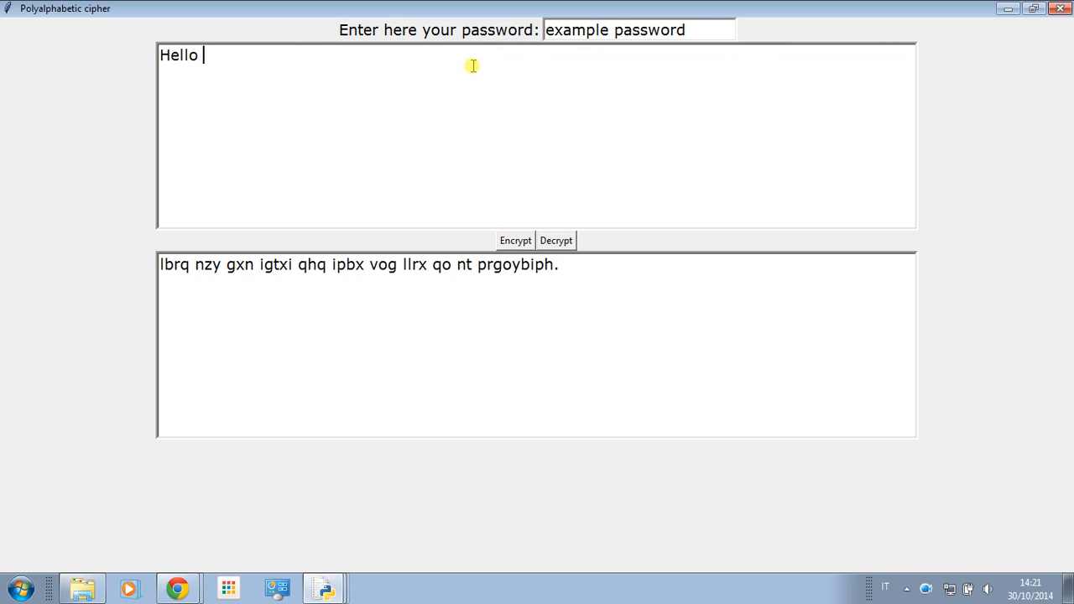
text(how are you)
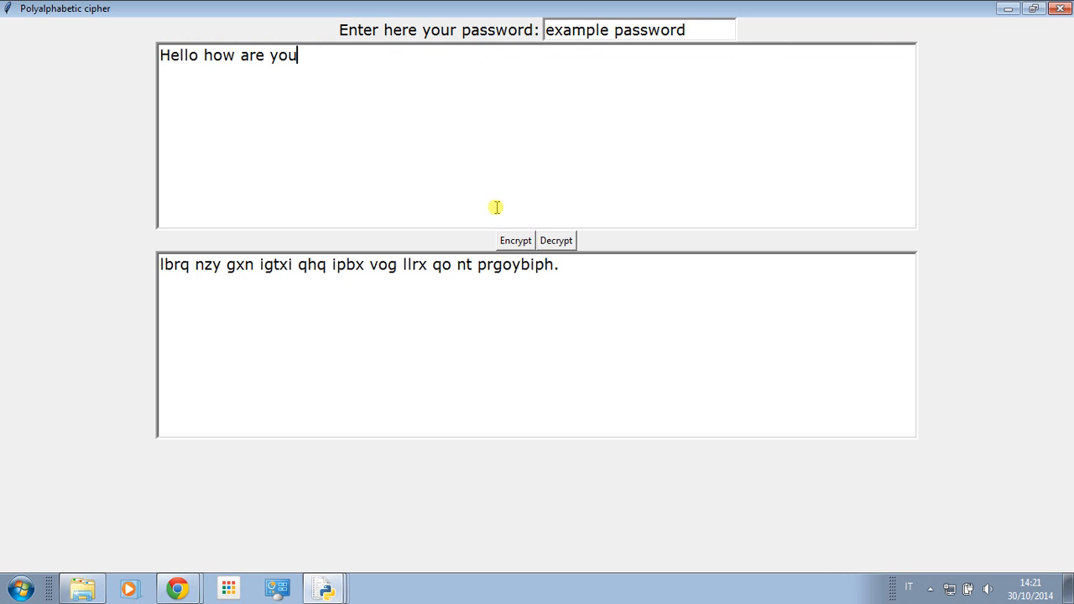
triple_click(615, 30)
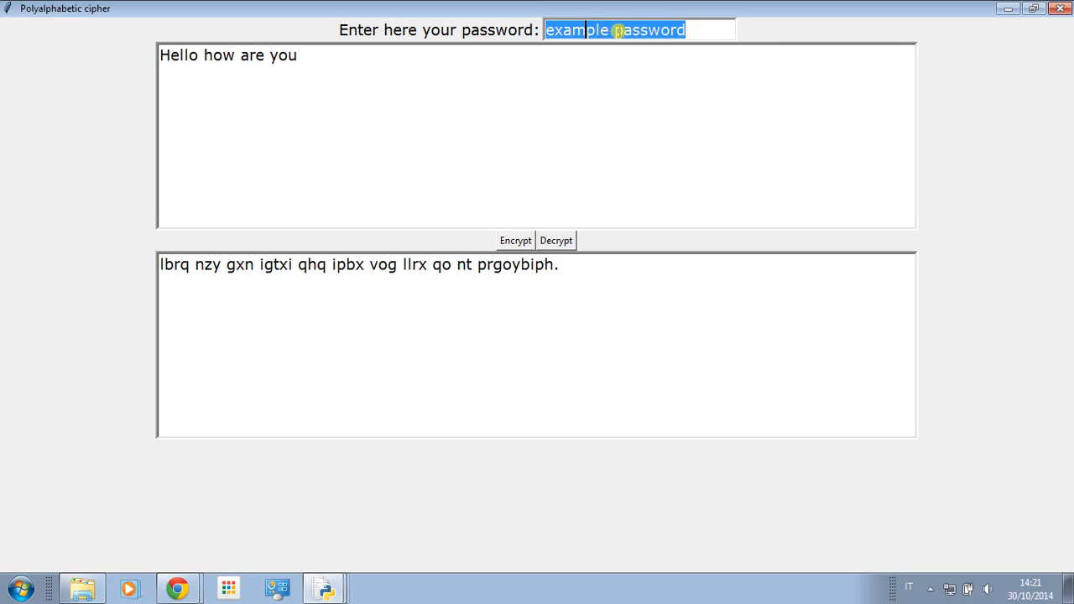
text(as)
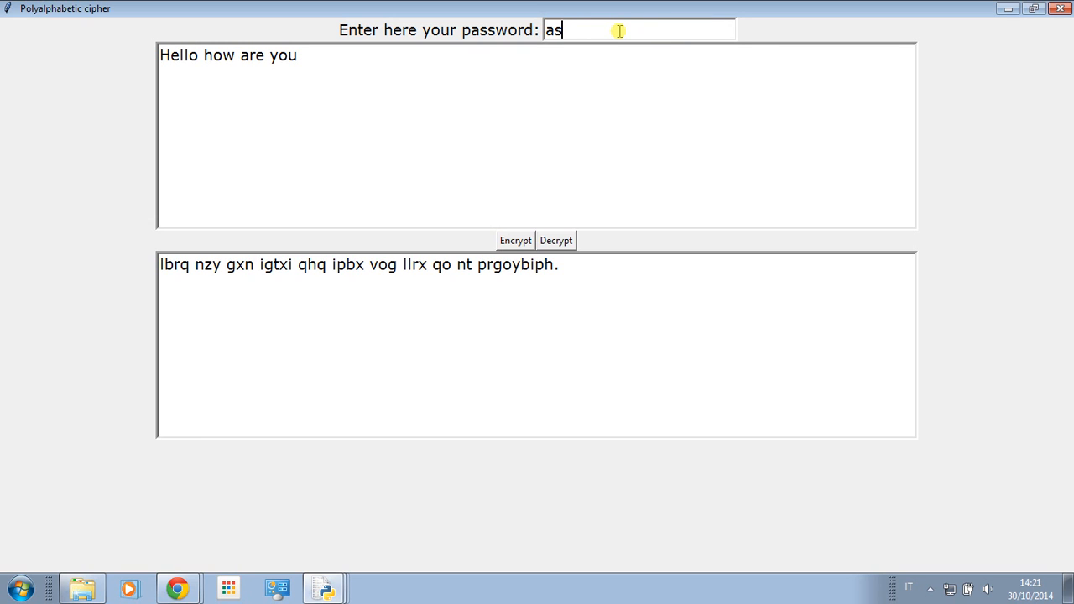
text(j)
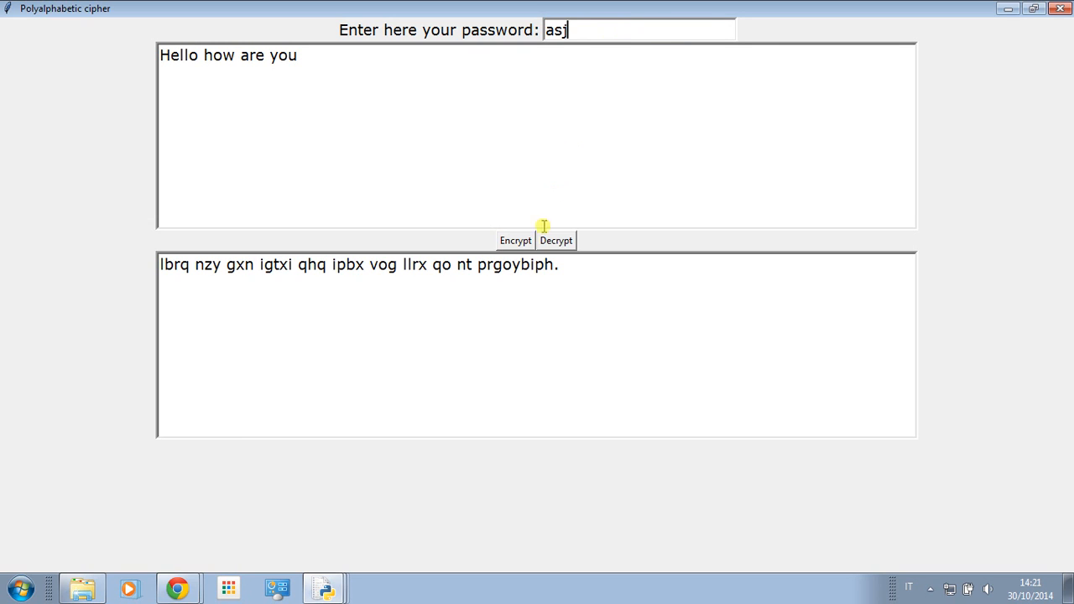
click(515, 240)
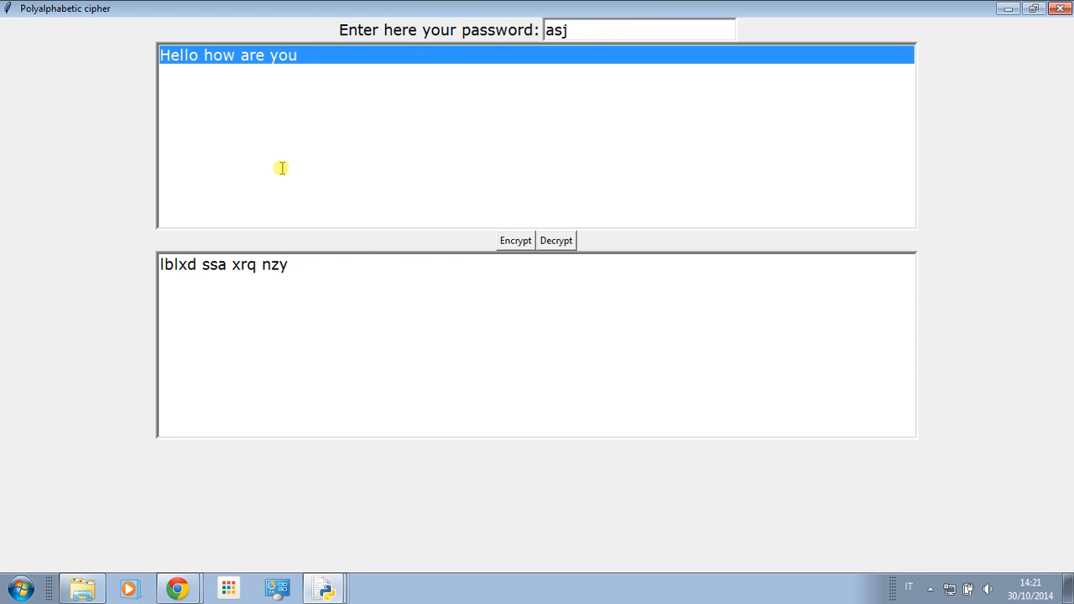
click(556, 241)
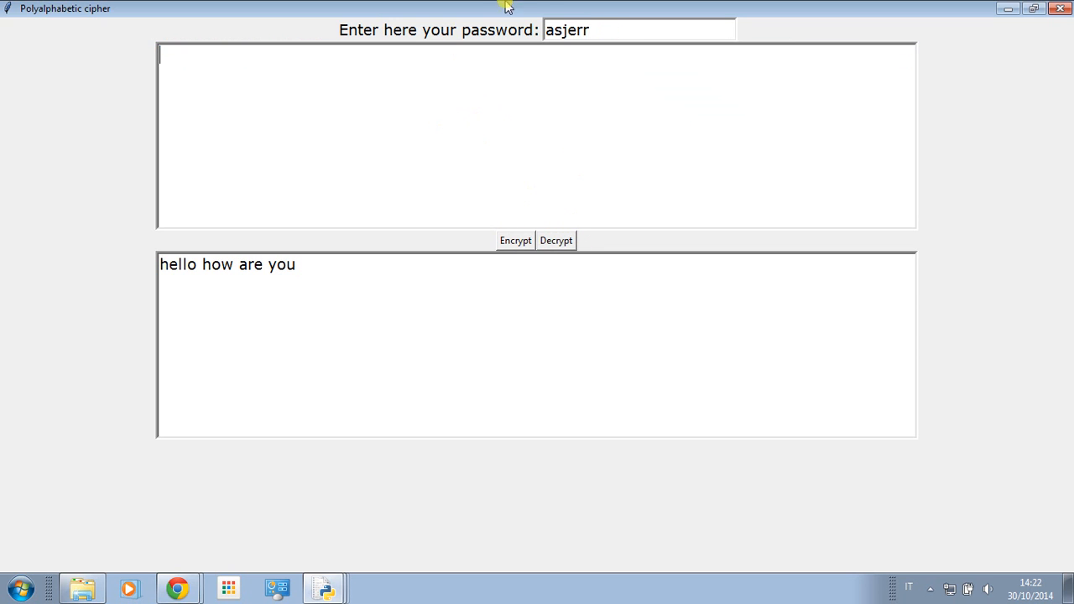
mouse_move(313, 174)
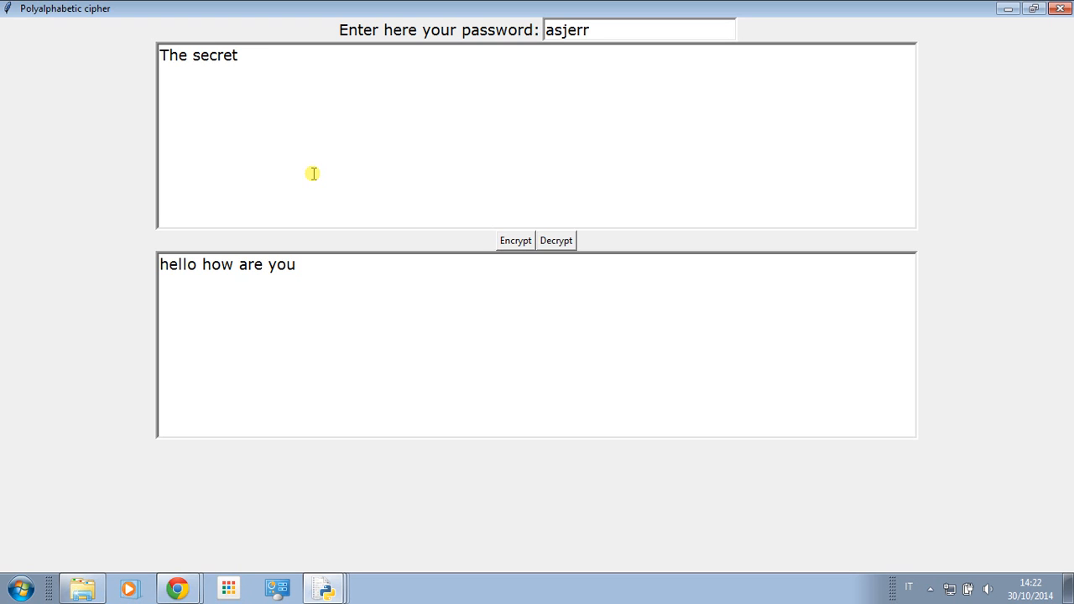
- Enter 'The secret number is one five nine' and encrypt it
text(number is)
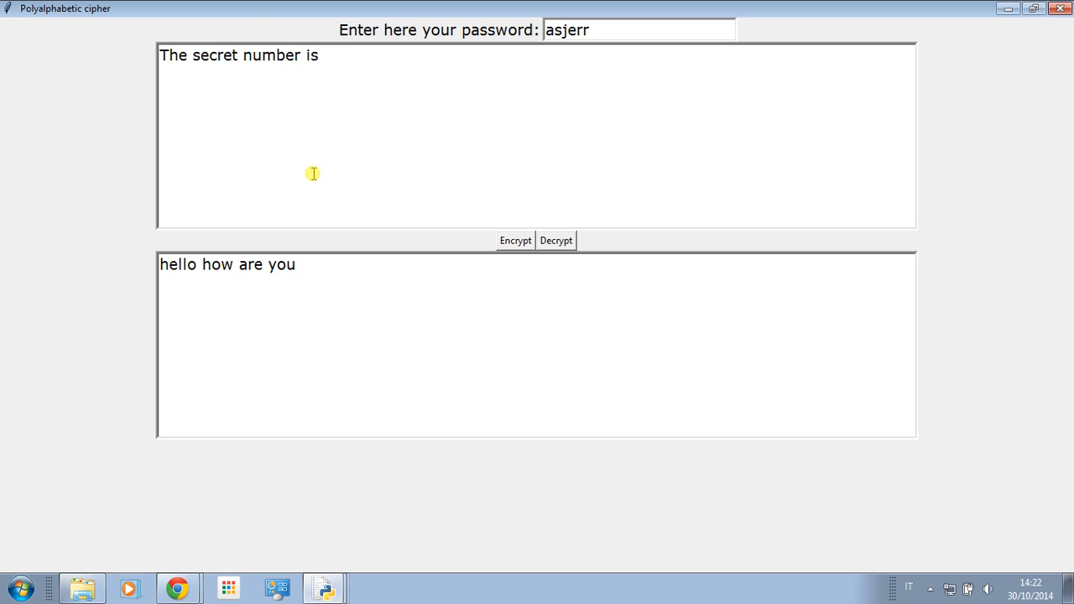
text(one)
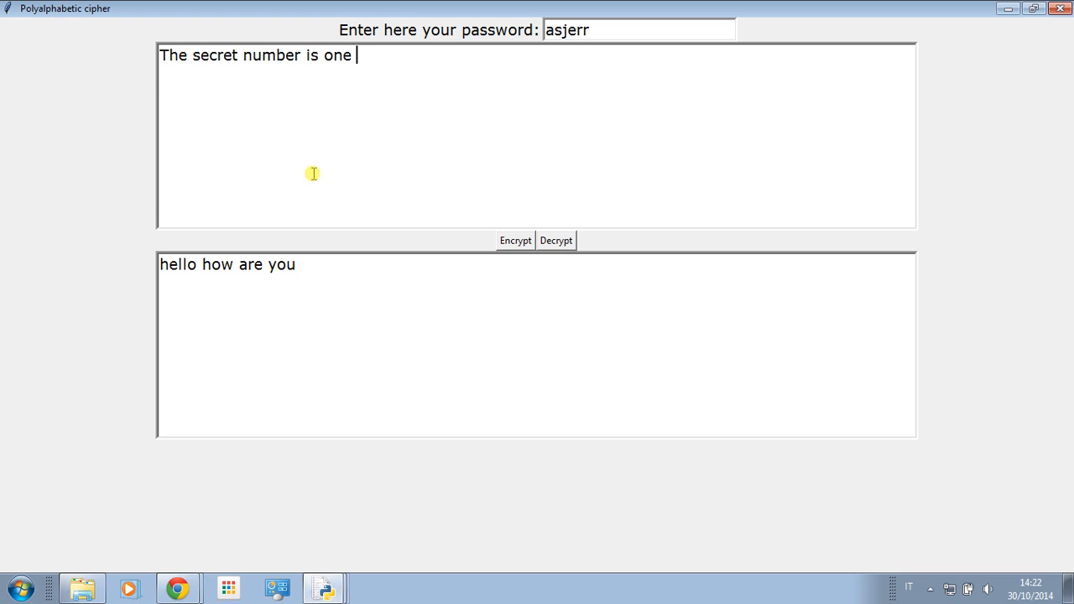
text(five nine)
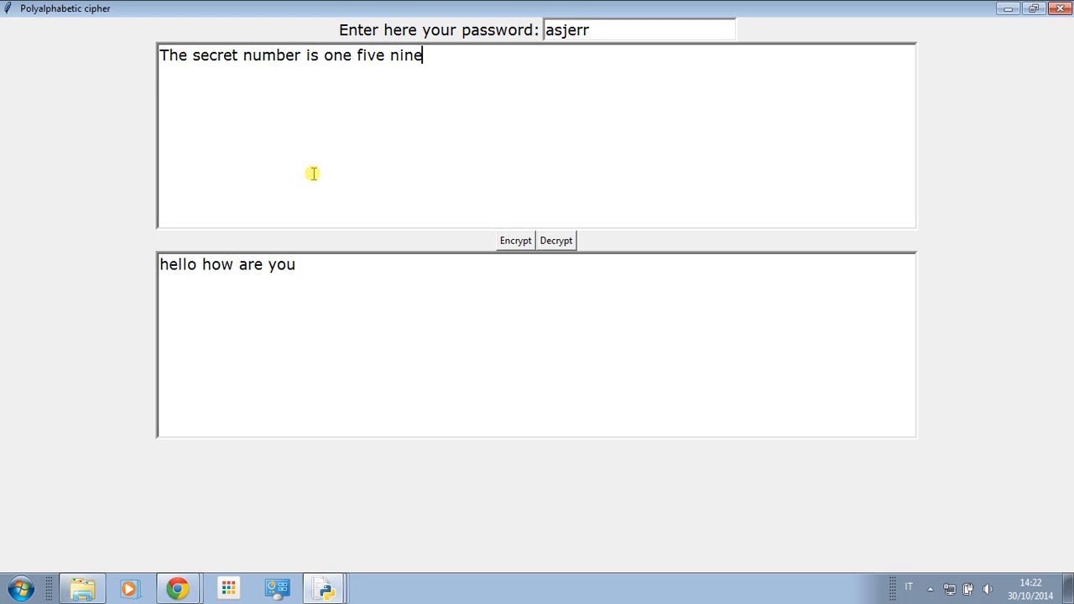
click(515, 241)
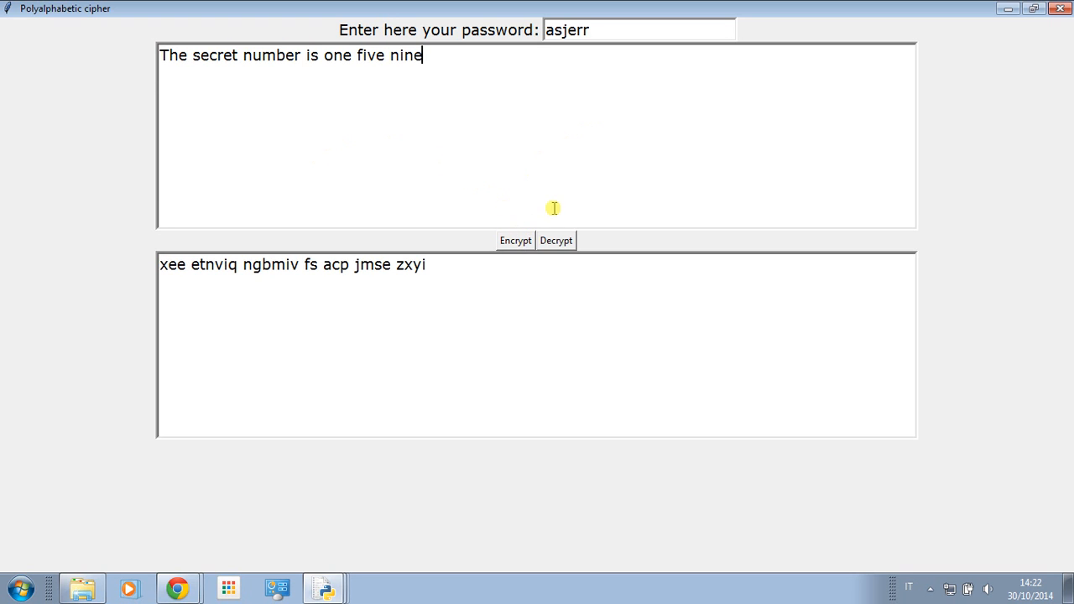
- Decrypt the ciphertext 'xee etnviq ngbmiv fs acp jmse zxyi' back to the original sentence
click(555, 241)
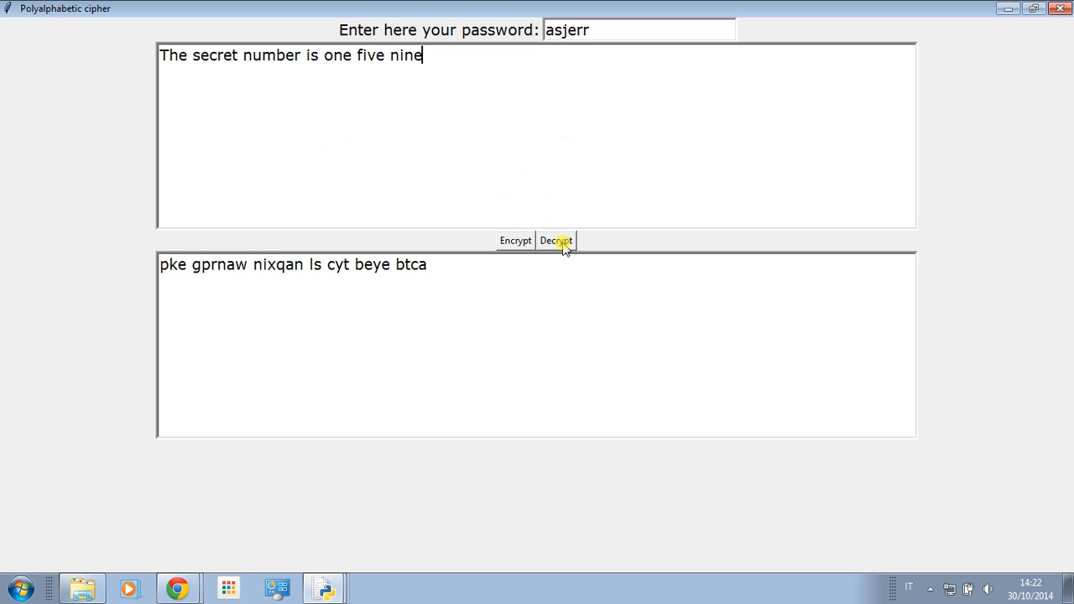
click(556, 241)
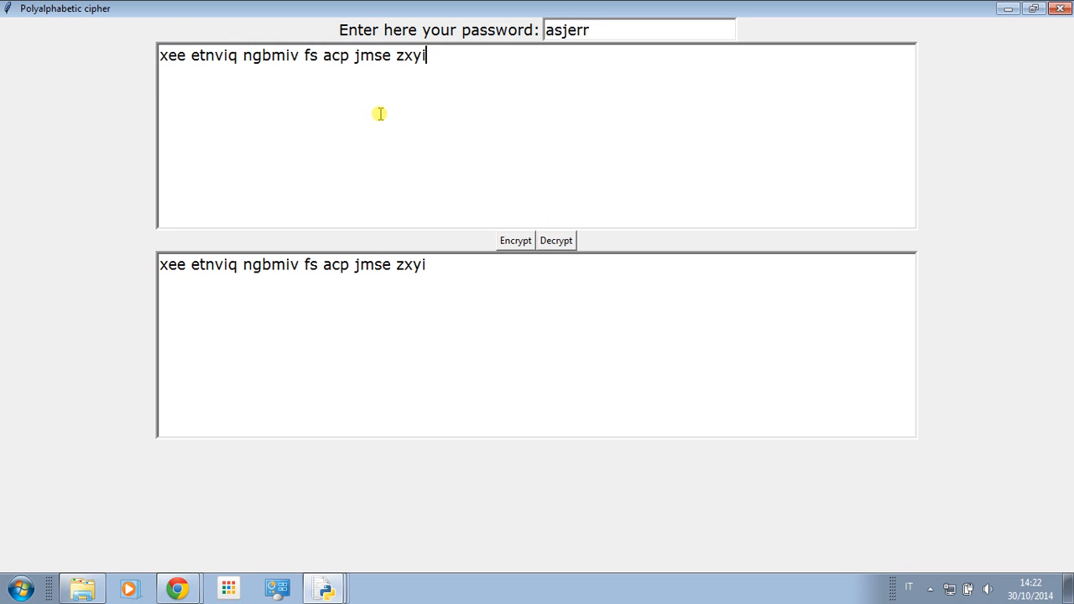
click(555, 241)
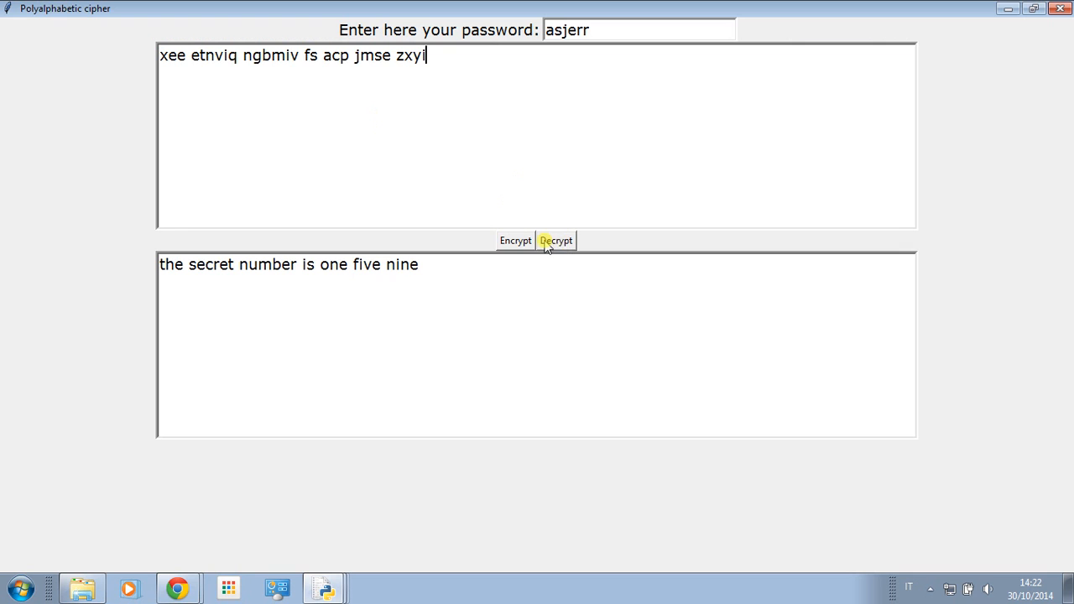
triple_click(285, 264)
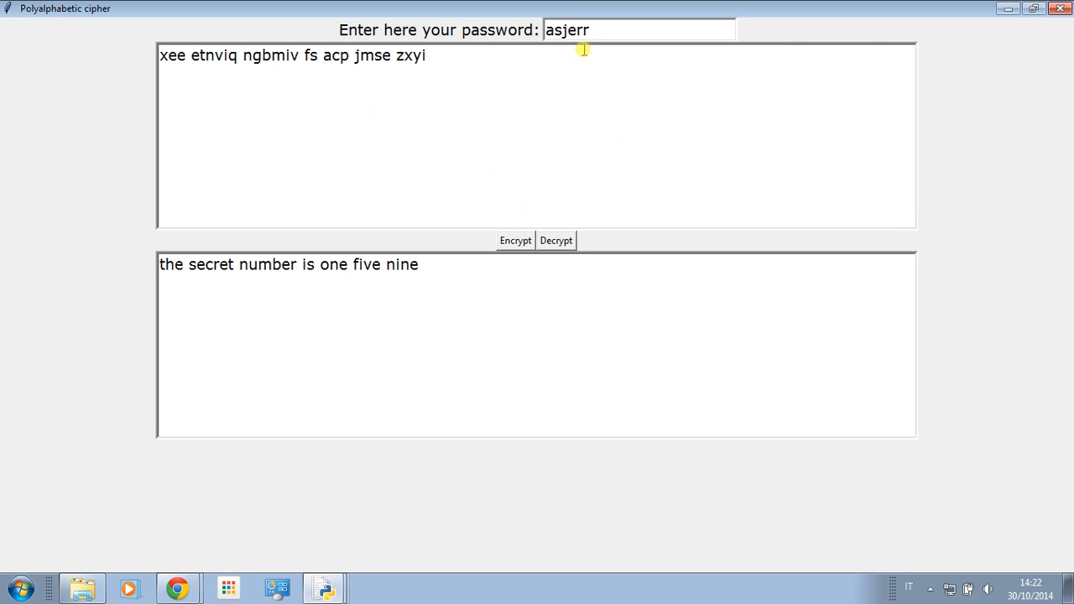
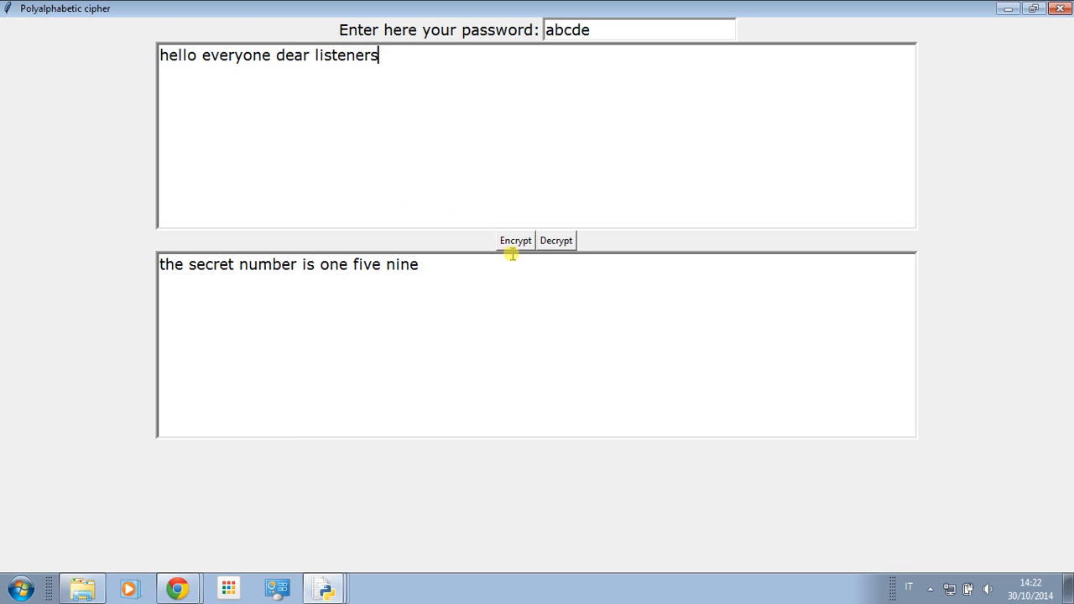
click(515, 241)
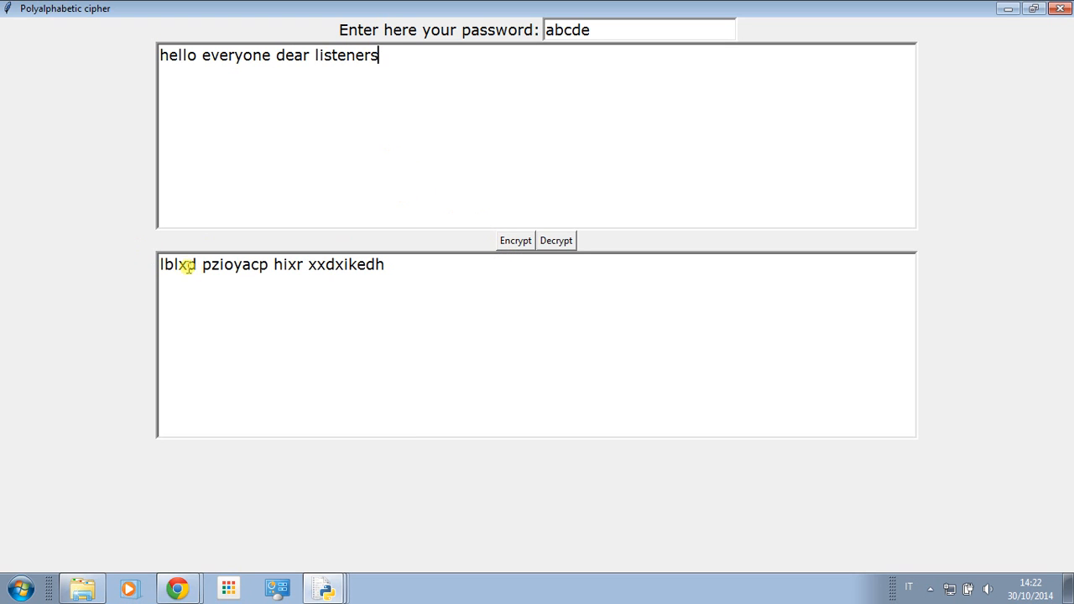
click(542, 30)
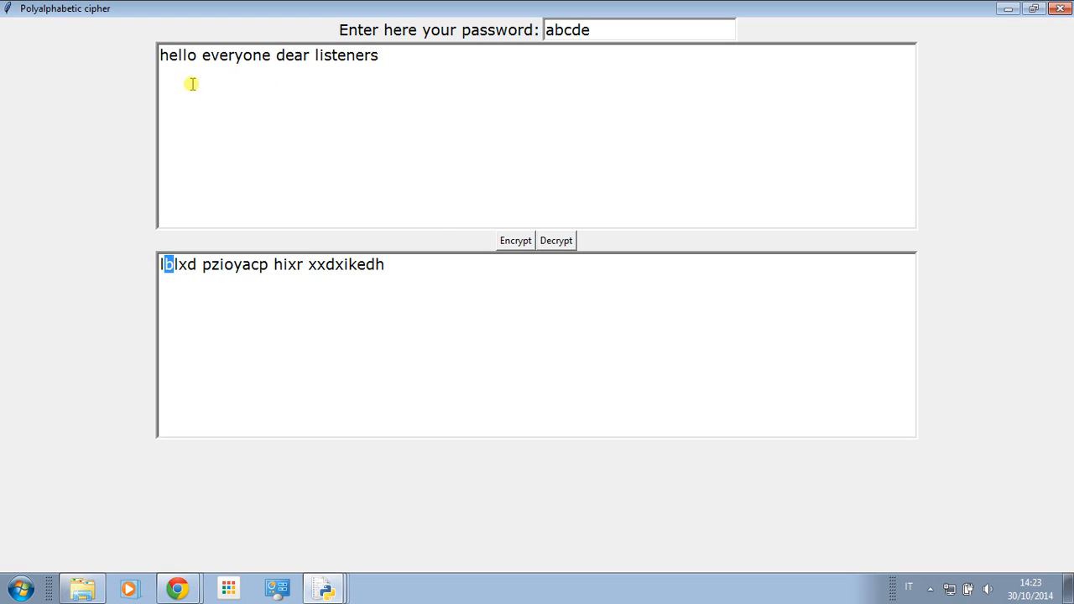
- Leave the cipher app and switch to the Polyalphabetic cipher.py source in IDLE
click(176, 55)
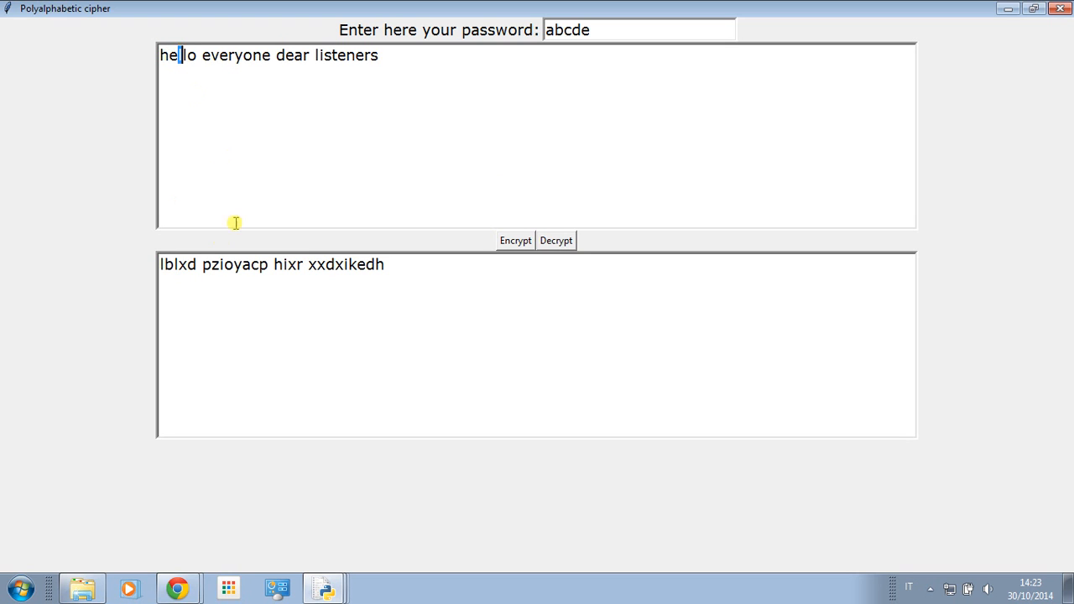
mouse_move(206, 128)
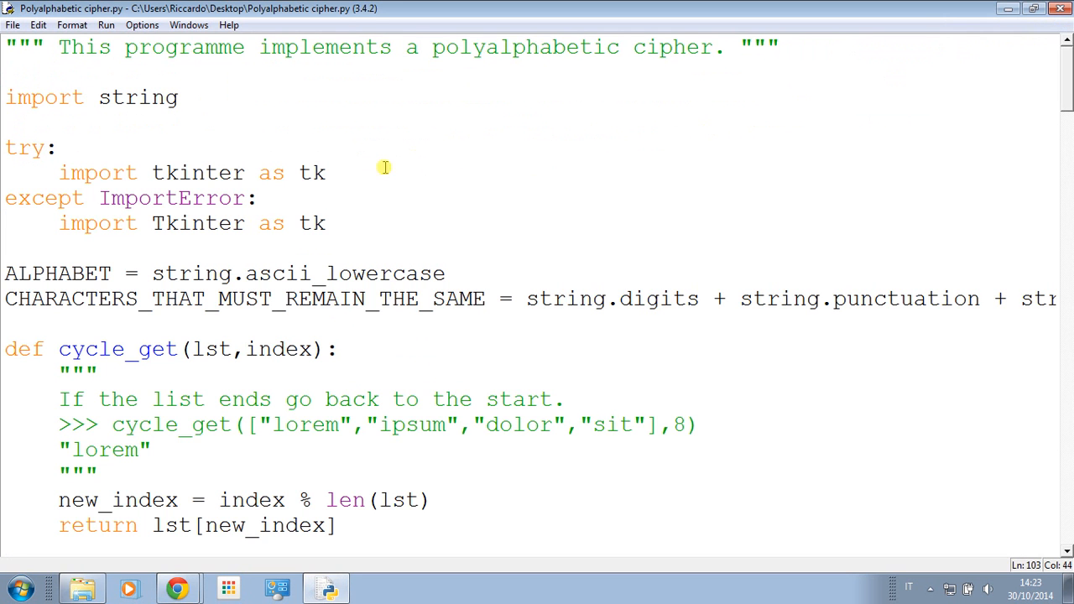
mouse_move(242, 236)
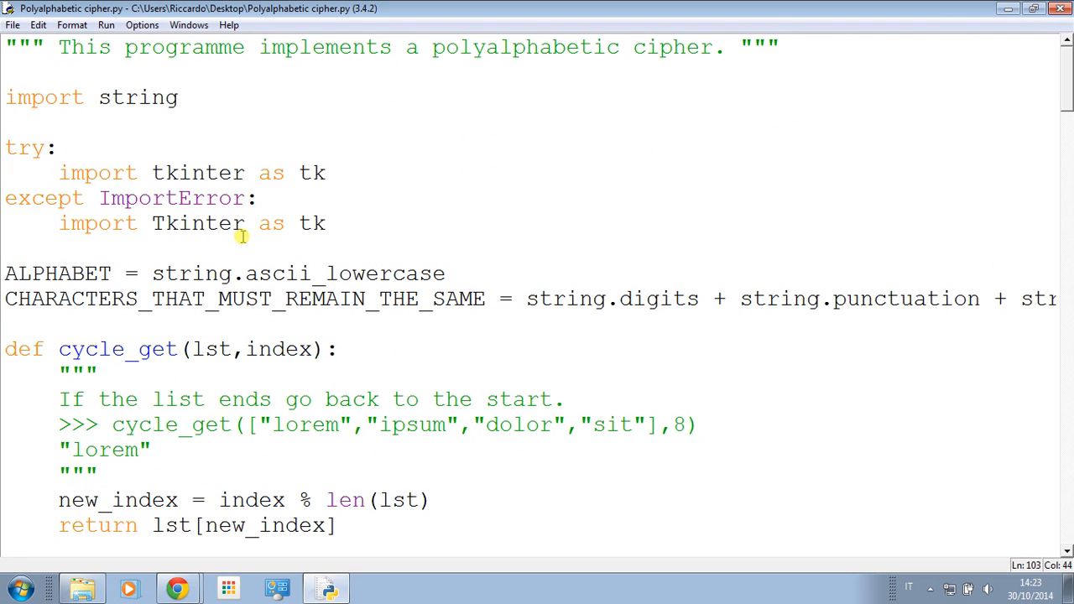
mouse_move(32, 95)
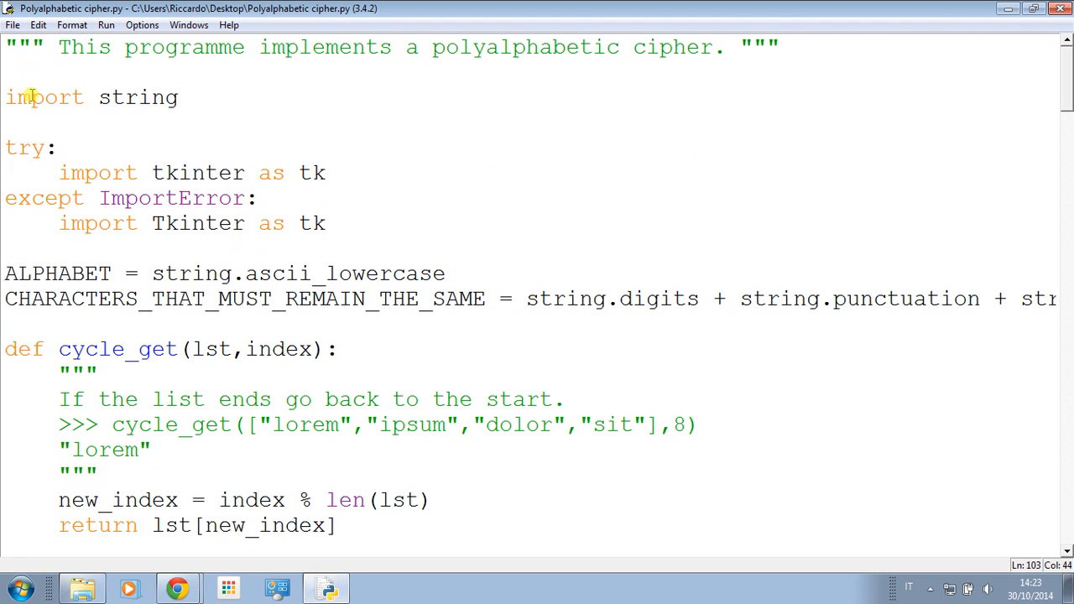
mouse_move(277, 183)
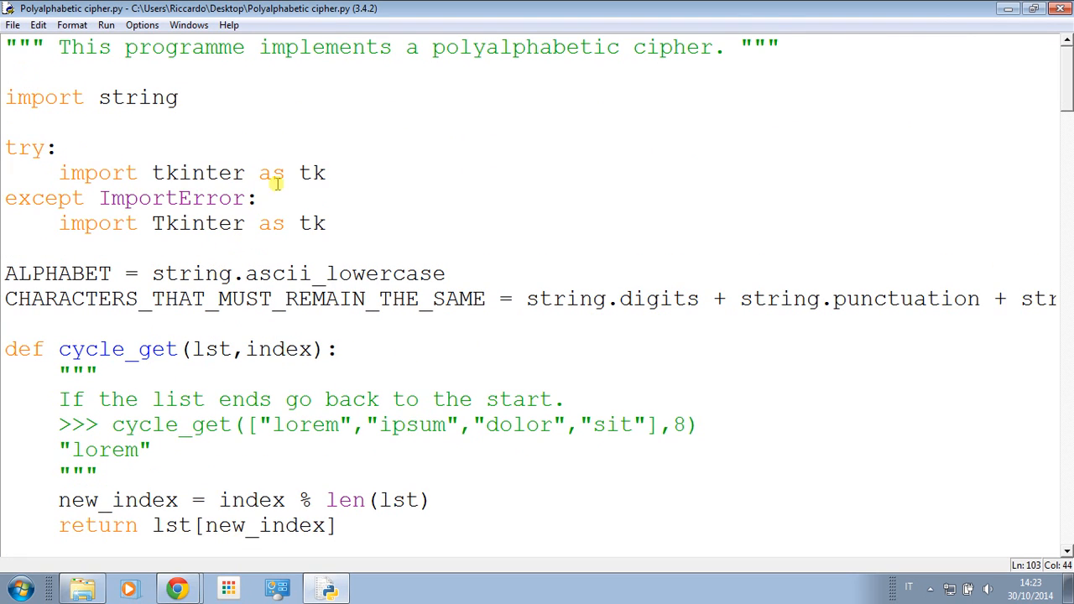
mouse_move(262, 205)
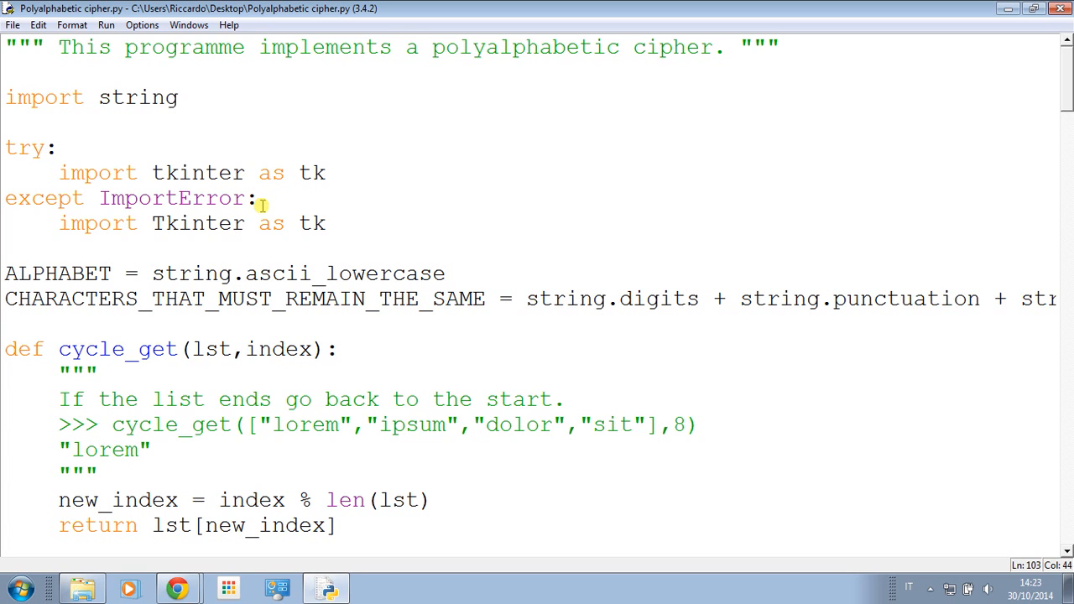
- Scroll through the source's docstring, imports and constants toward cycle_get
scroll(up, 3)
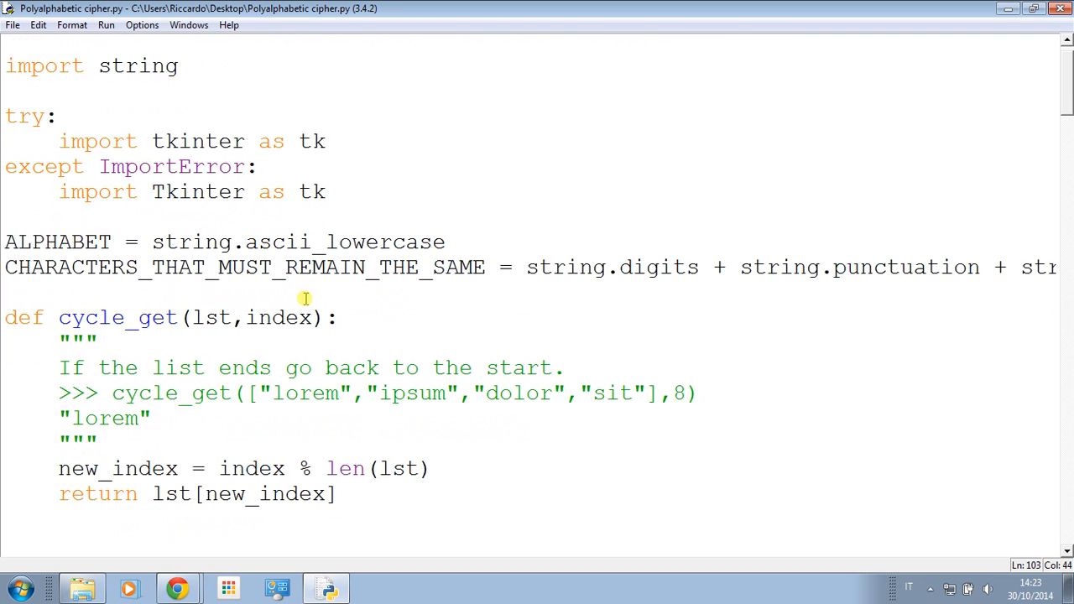
scroll(down, 3)
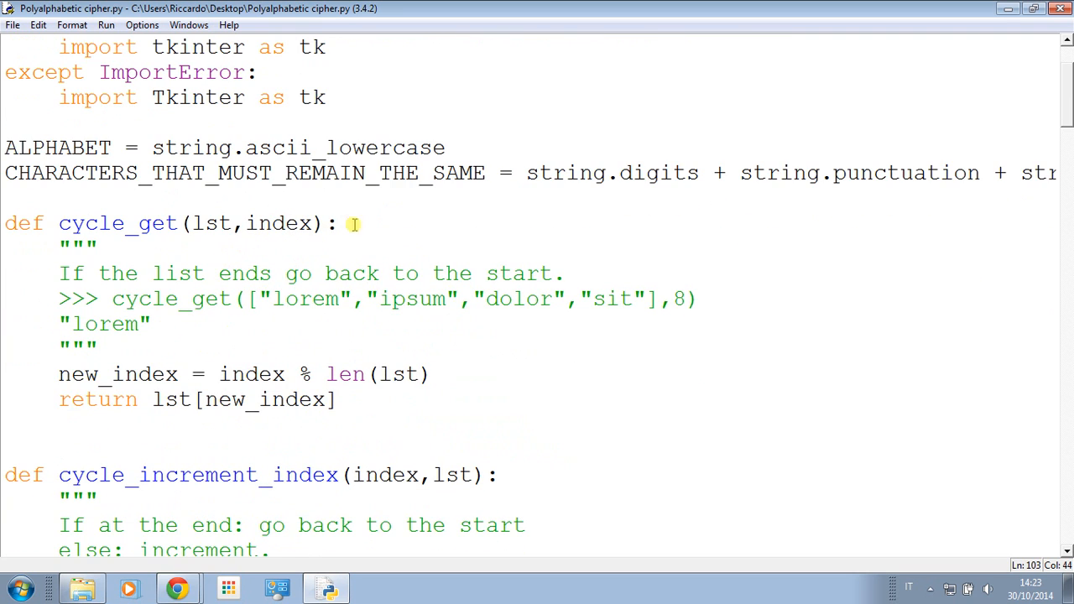
scroll(up, 3)
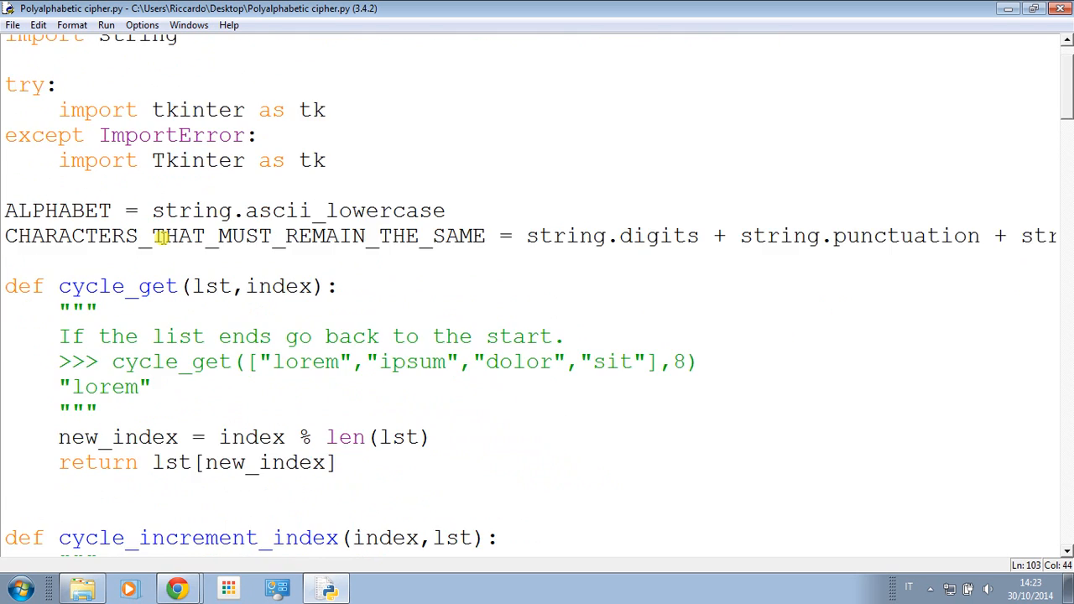
scroll(down, 3)
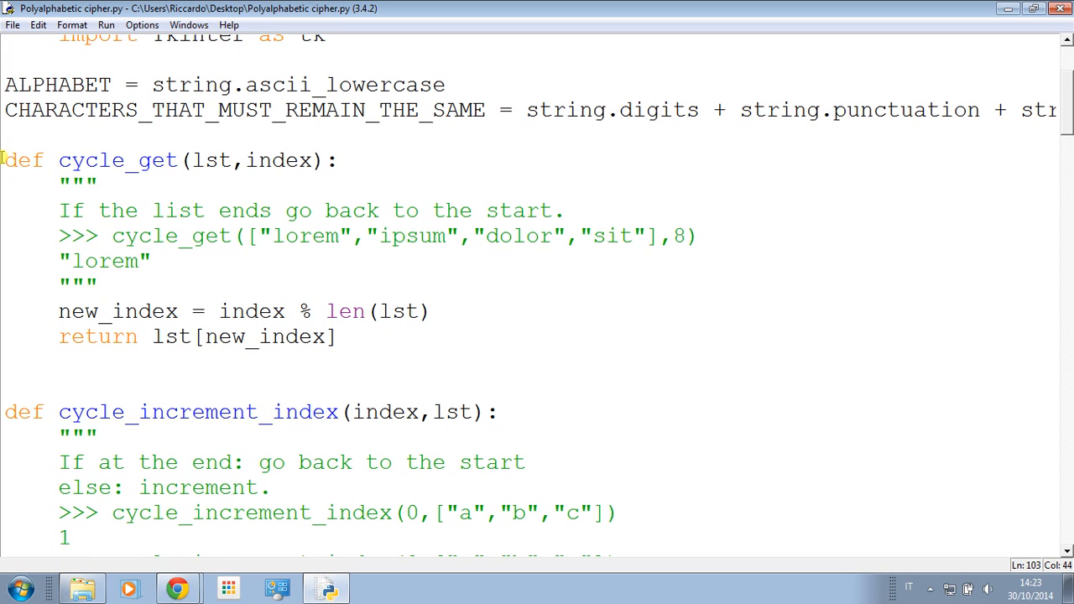
mouse_move(194, 185)
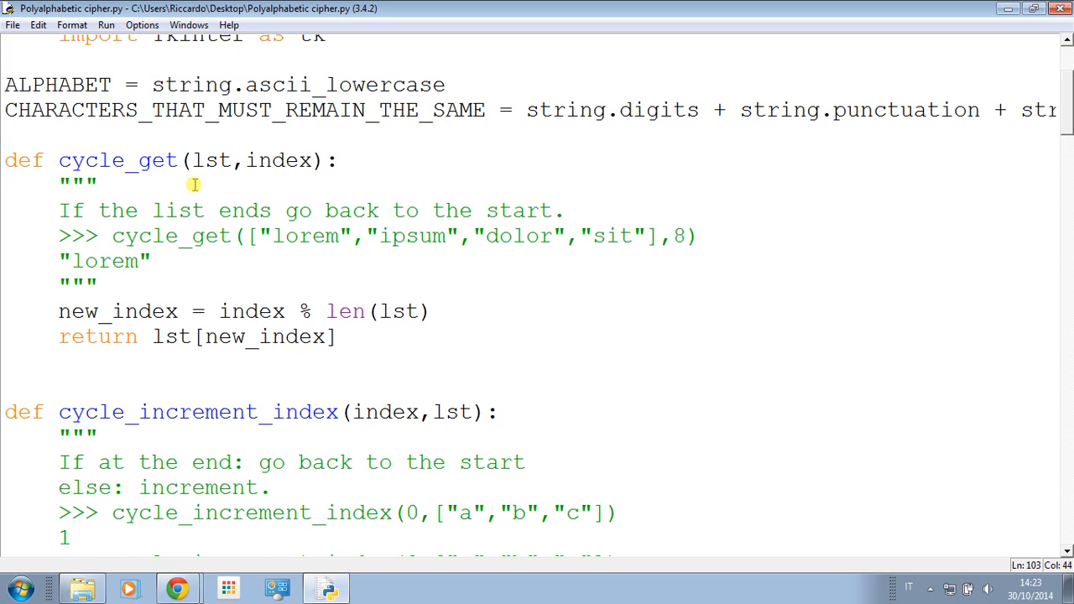
mouse_move(81, 209)
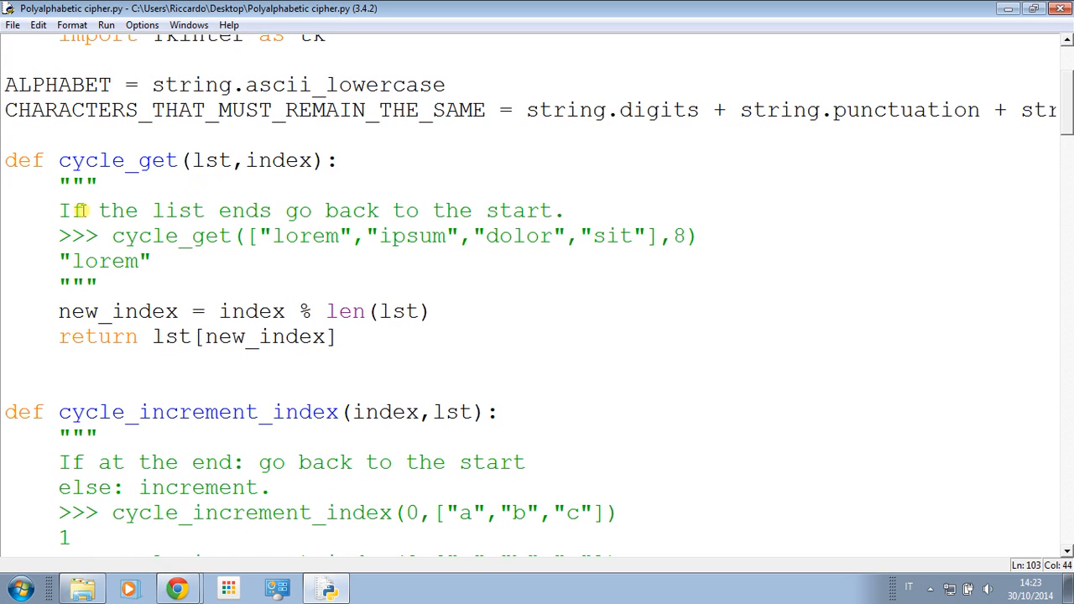
mouse_move(641, 184)
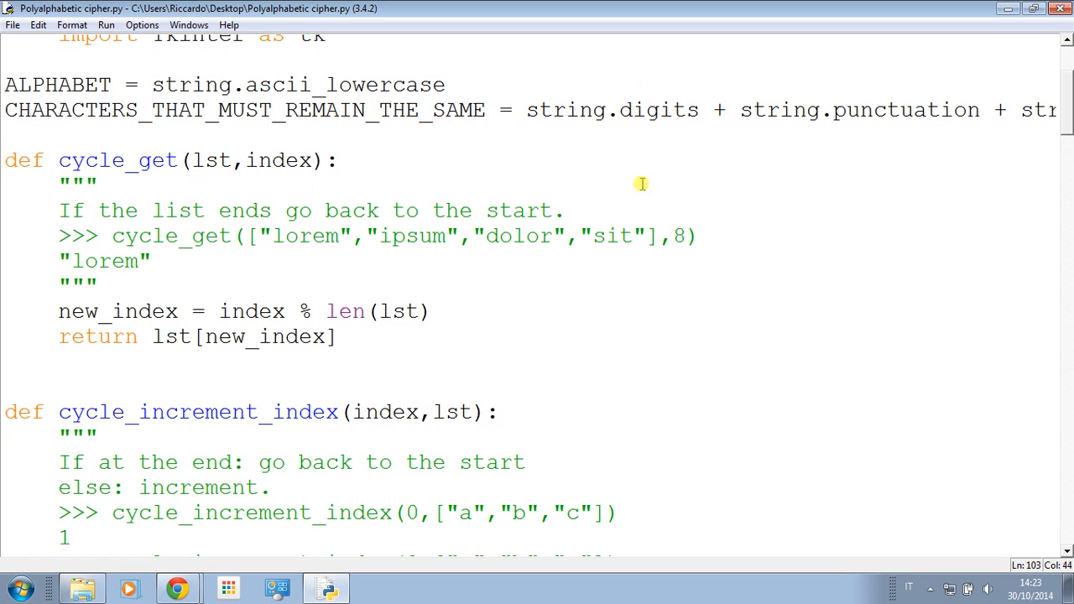
mouse_move(674, 237)
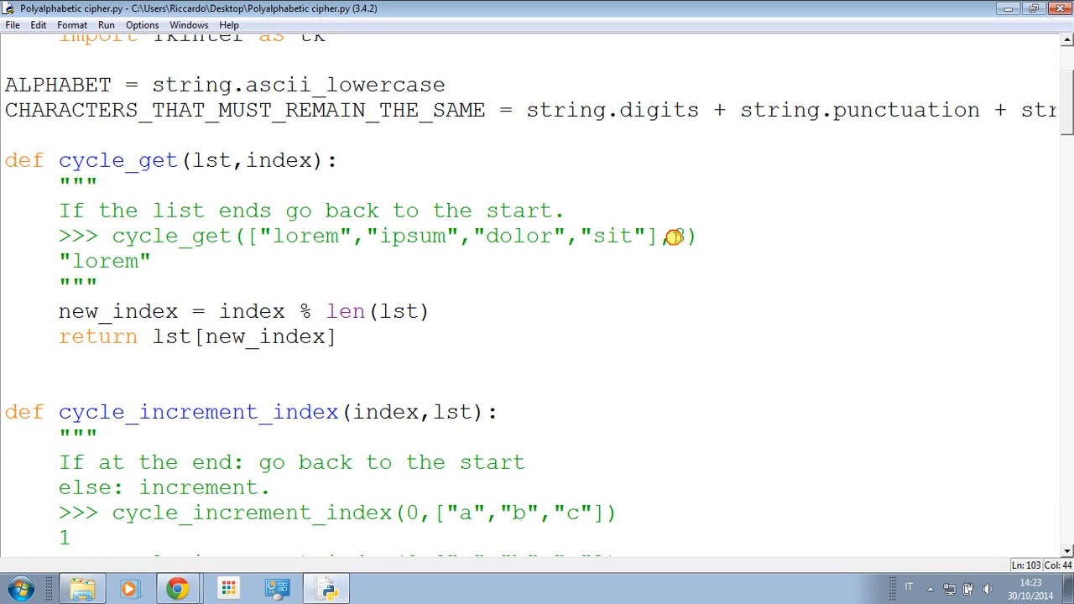
- Explain cycle_get's docstring example, its two-line body and the modulo in new_index
text(,8)
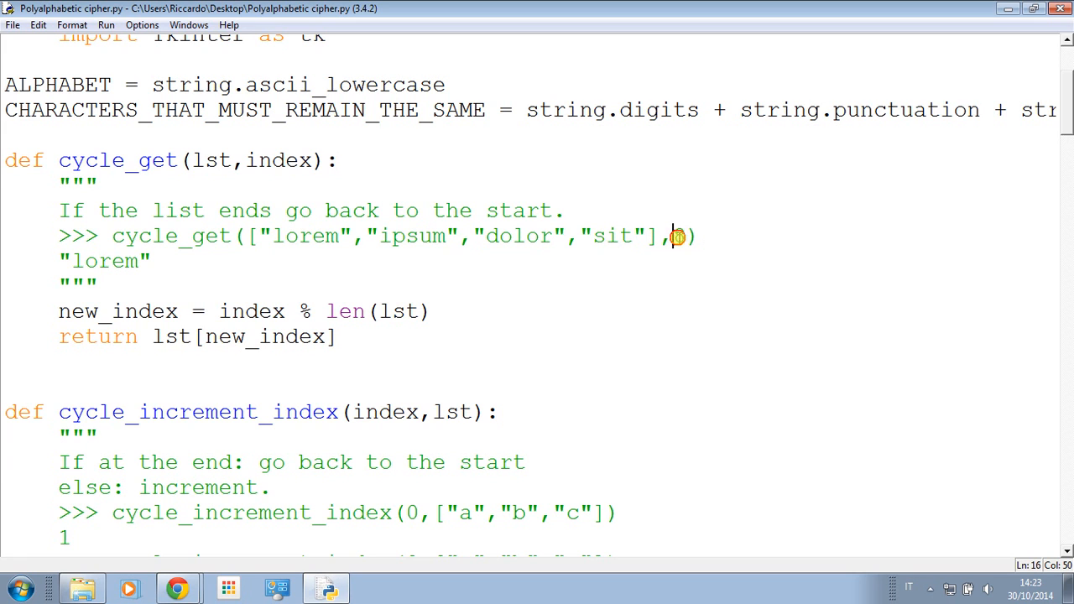
text(8)
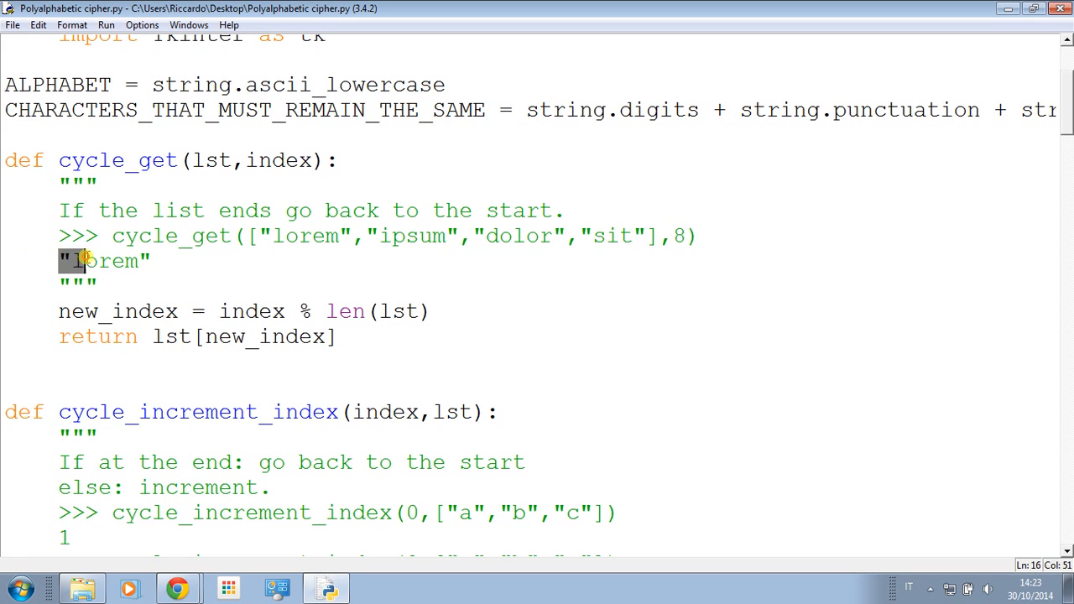
click(167, 258)
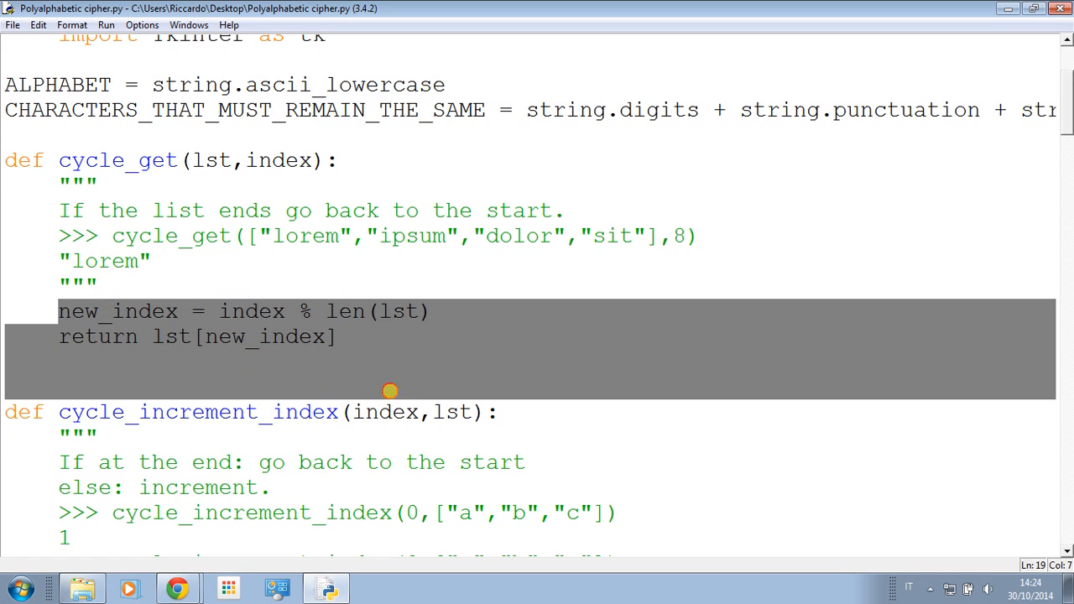
click(306, 312)
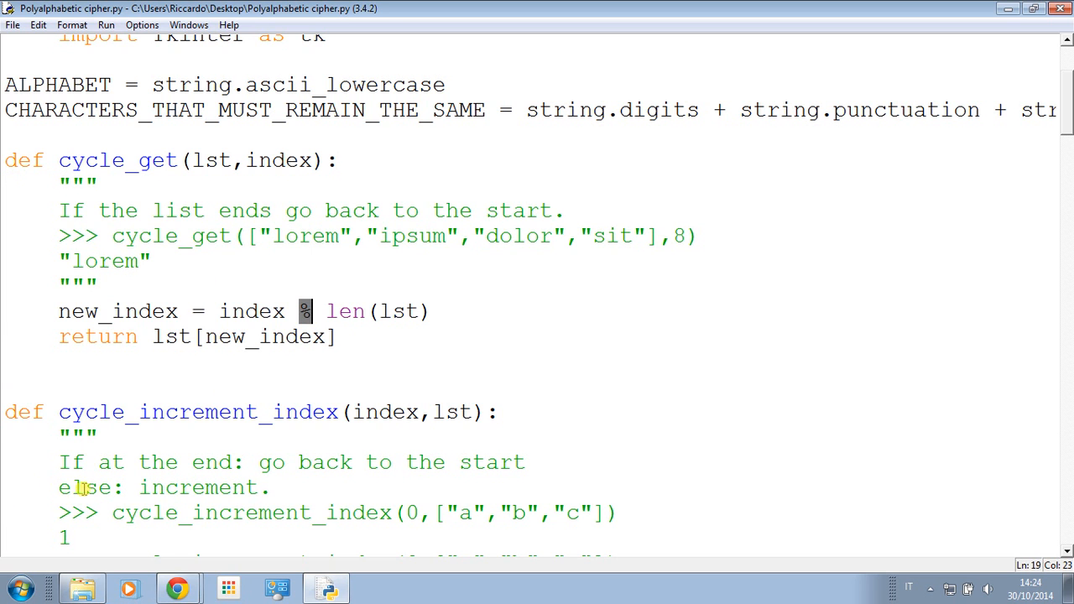
scroll(down, 3)
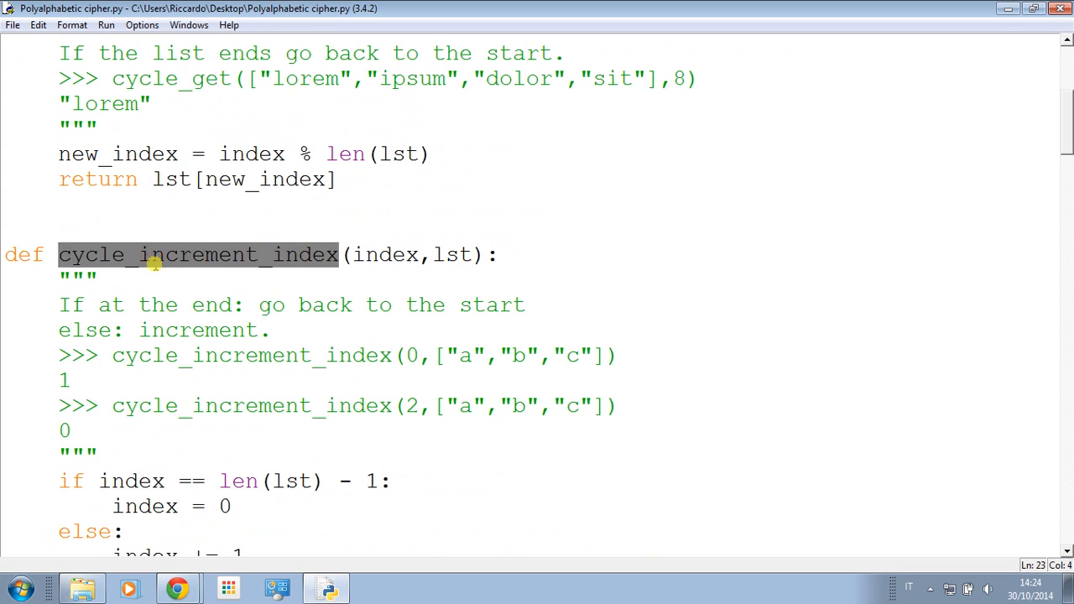
- Scroll past shift, convert_key_to_numbers and encrypt until def decrypt appears
scroll(down, 3)
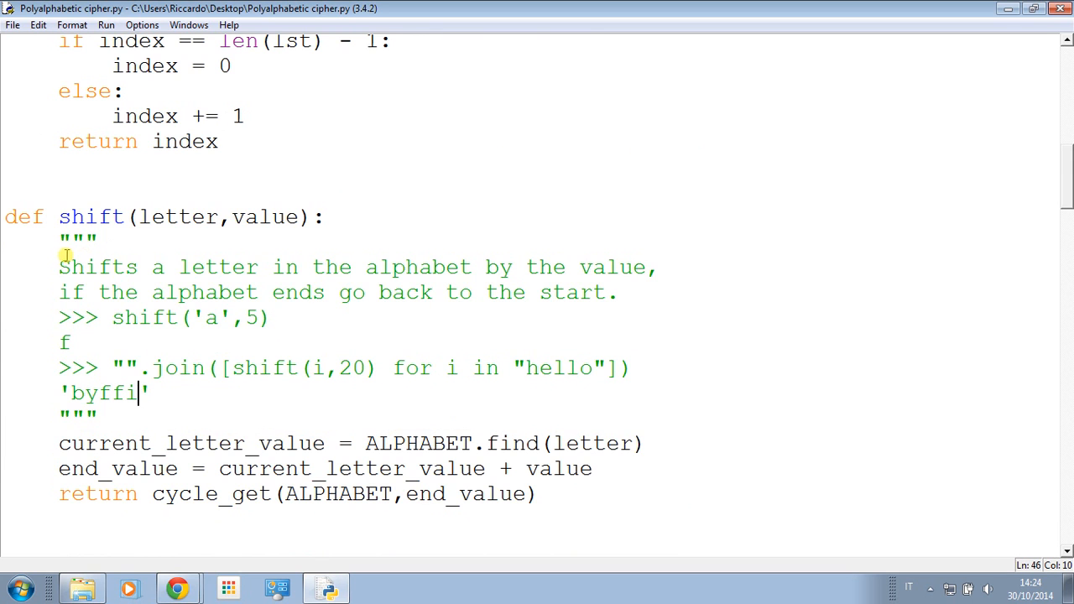
scroll(down, 3)
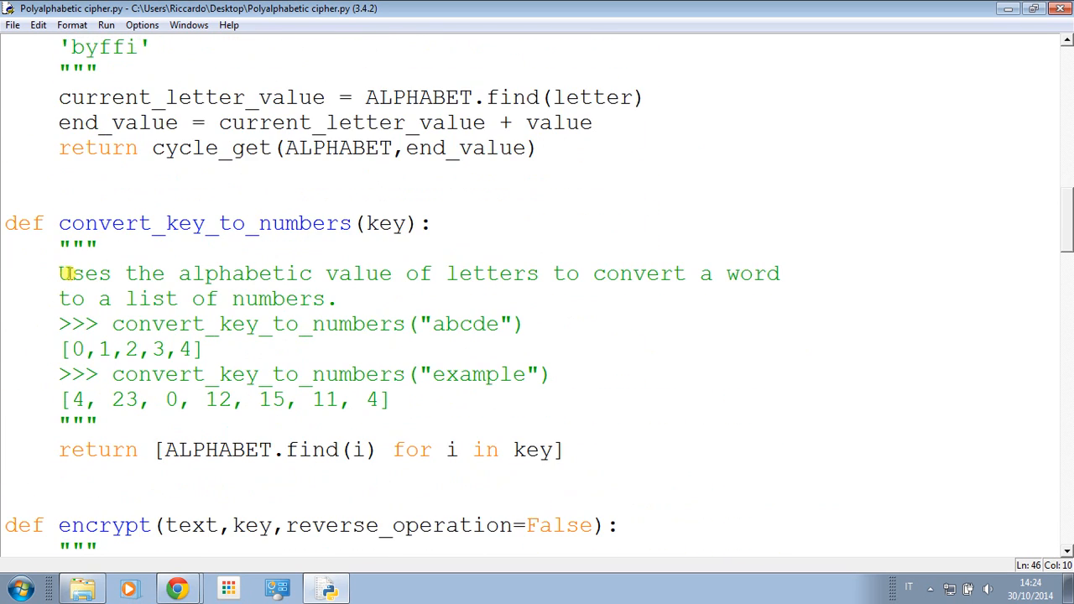
scroll(down, 3)
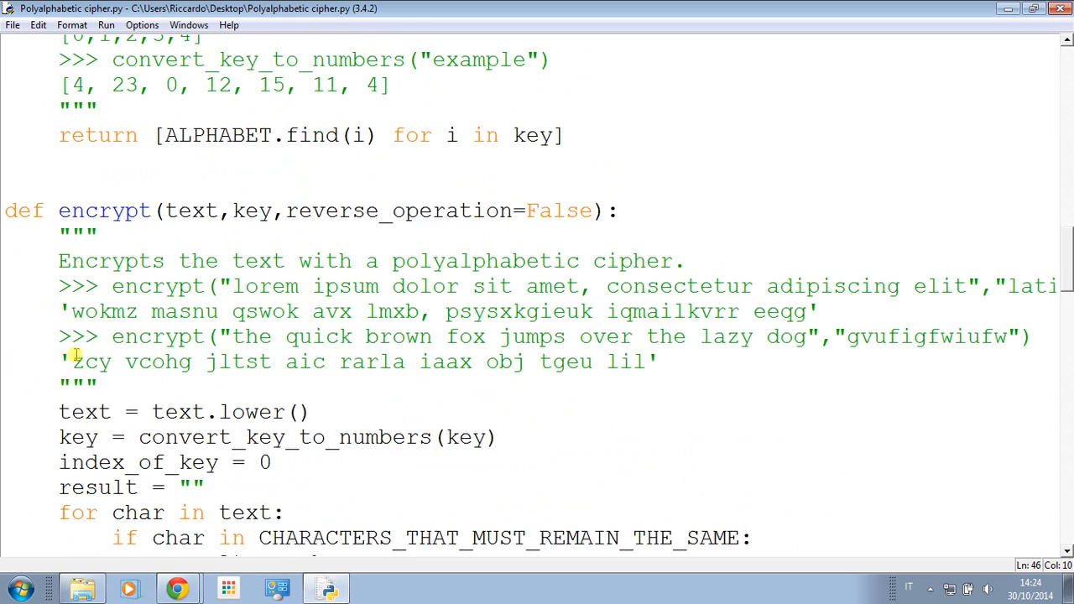
scroll(down, 3)
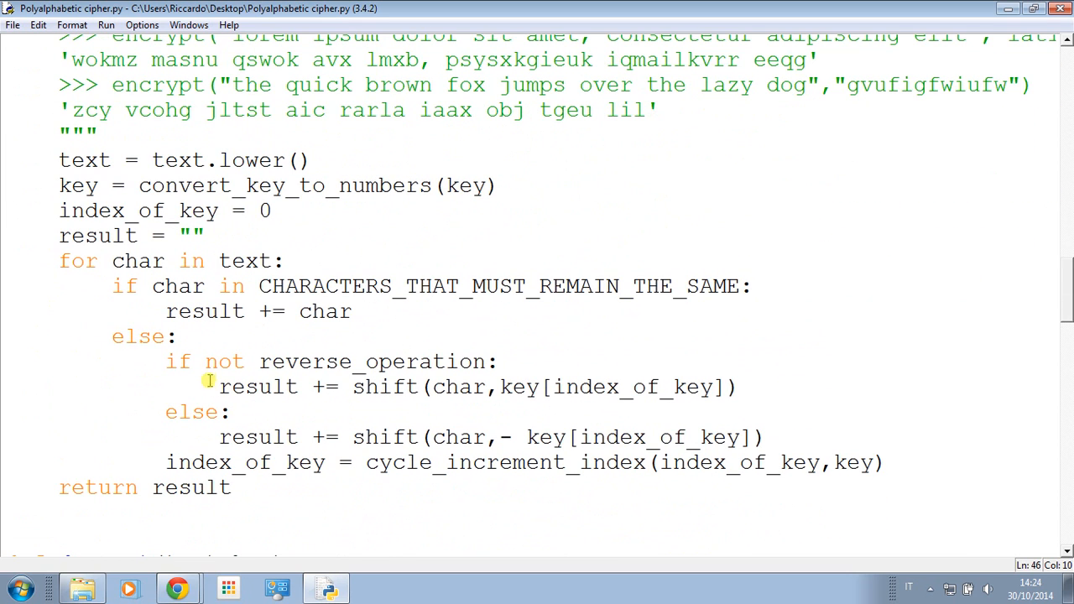
mouse_move(395, 300)
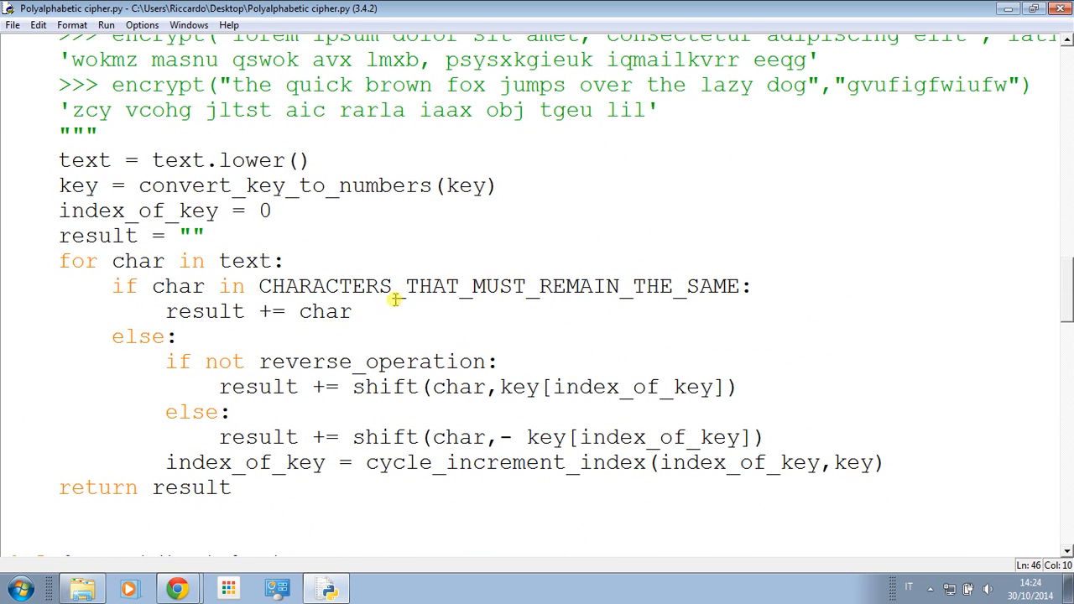
mouse_move(142, 203)
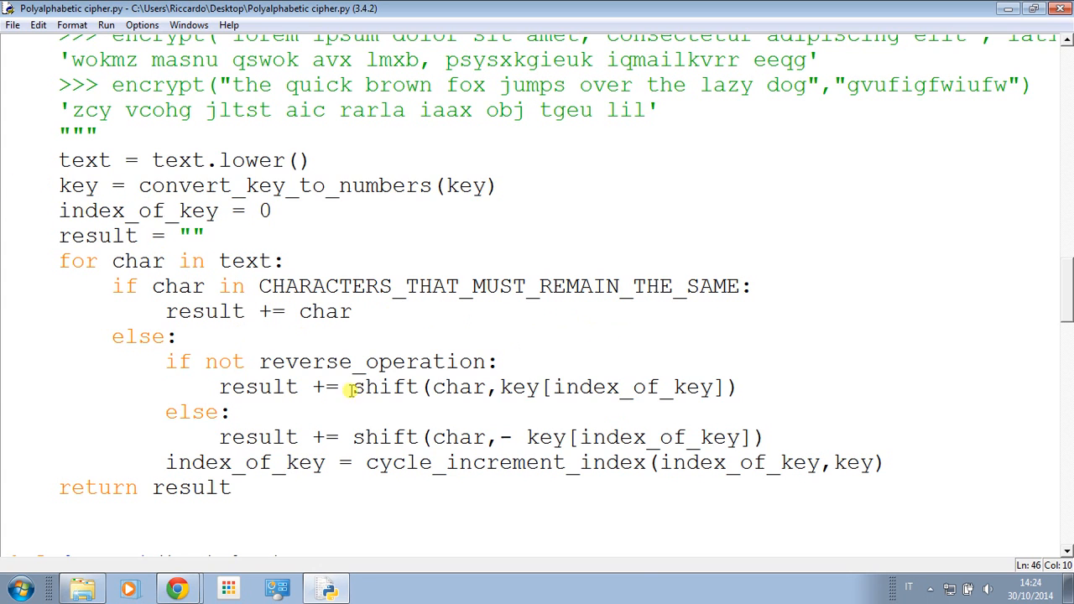
scroll(down, 3)
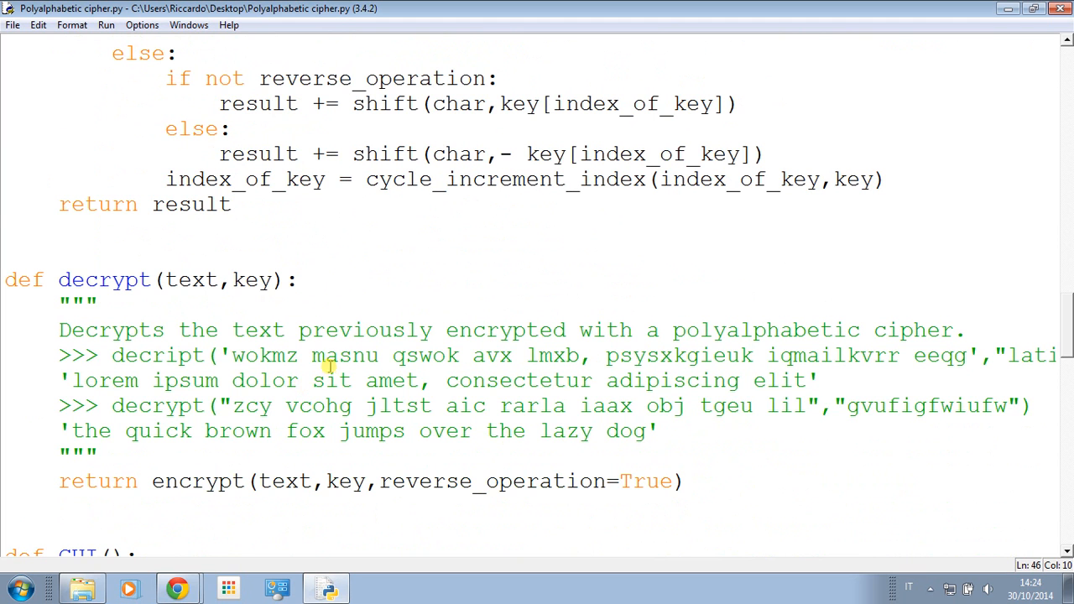
- Scroll through the GUI function to the closing if __name__ == "__main__": GUI() block
scroll(down, 3)
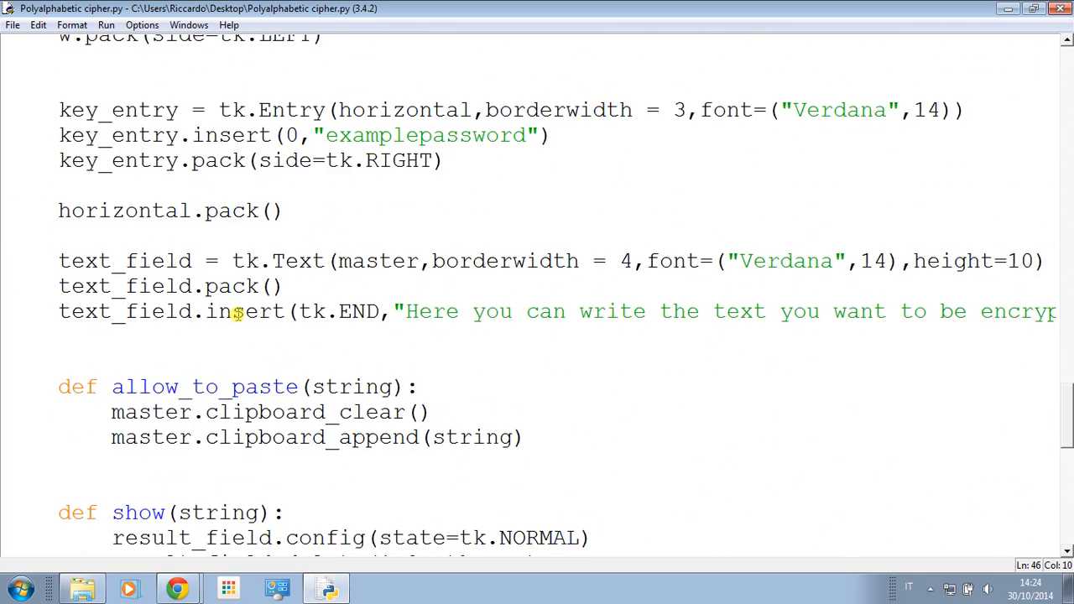
scroll(down, 3)
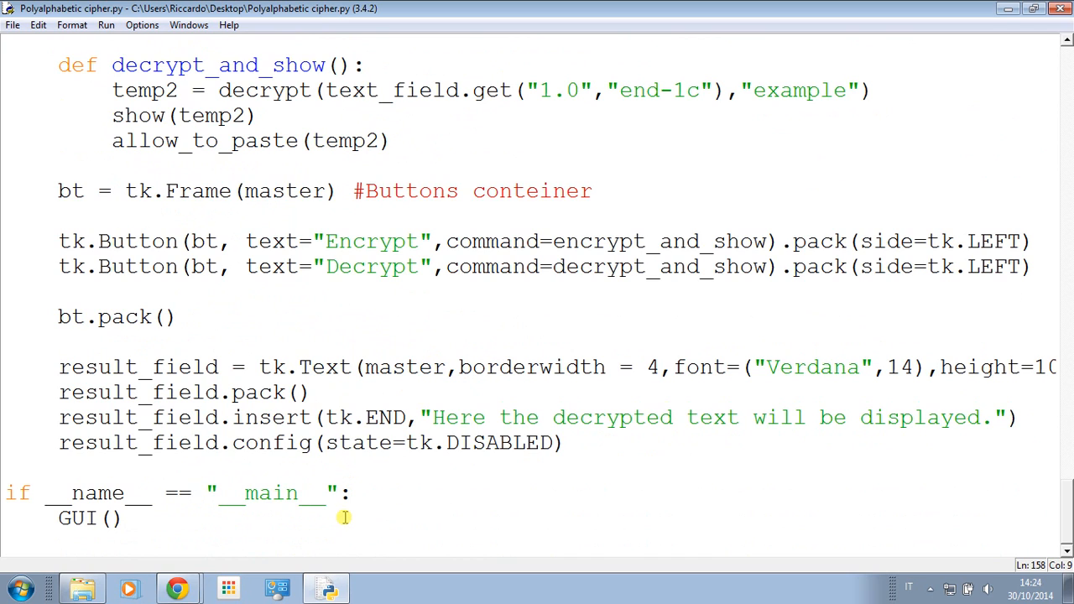
mouse_move(346, 500)
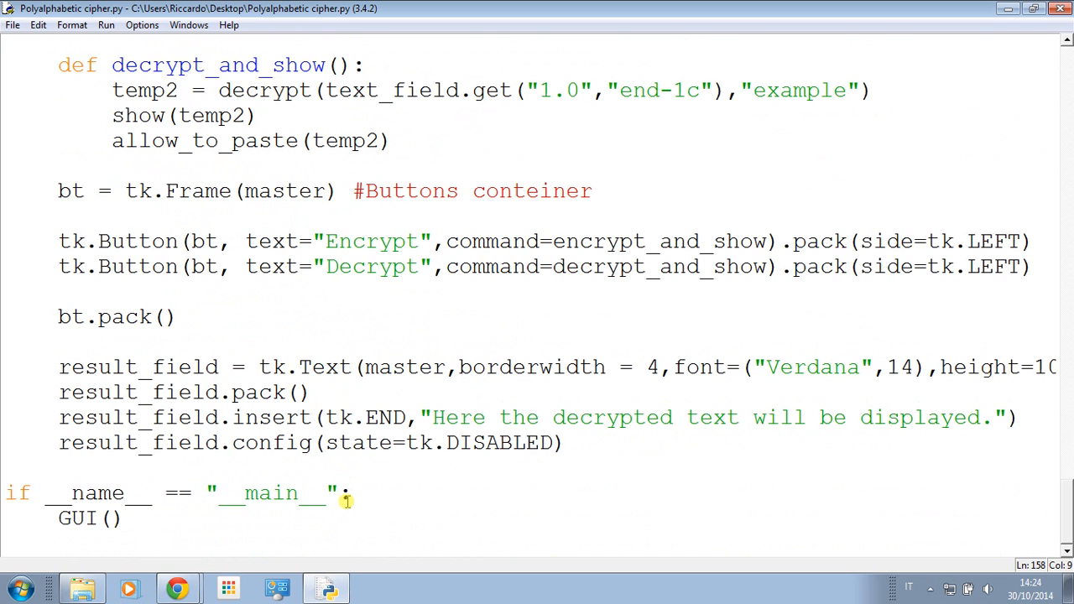